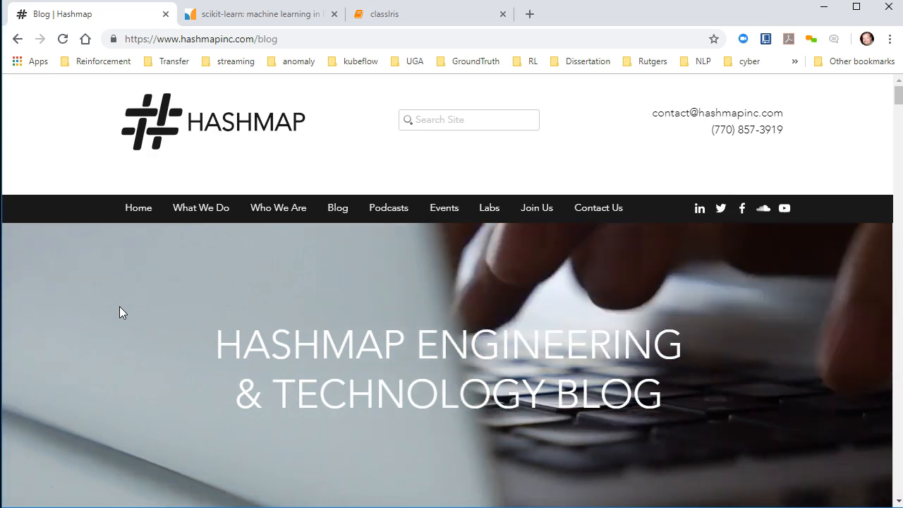
Step: Switch to the scikit-learn home page showing its Machine Learning in Python overview
scroll(down, 3)
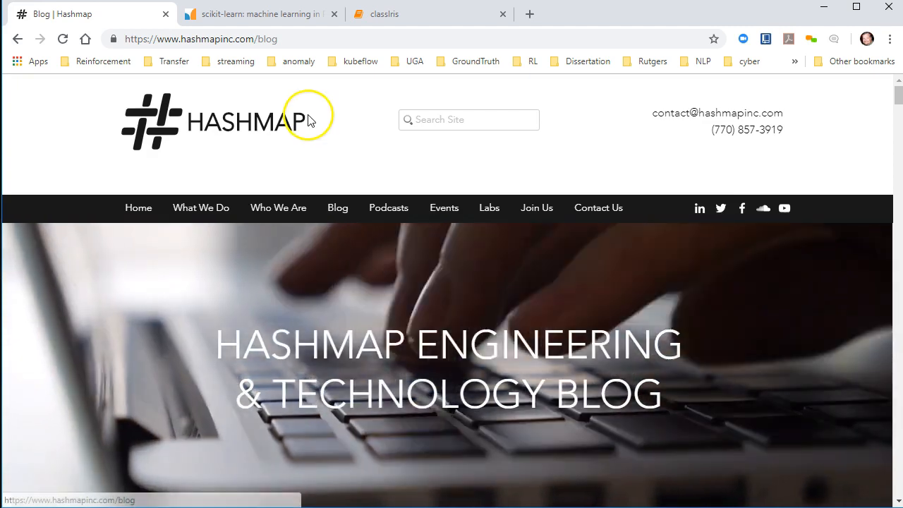
mouse_move(79, 115)
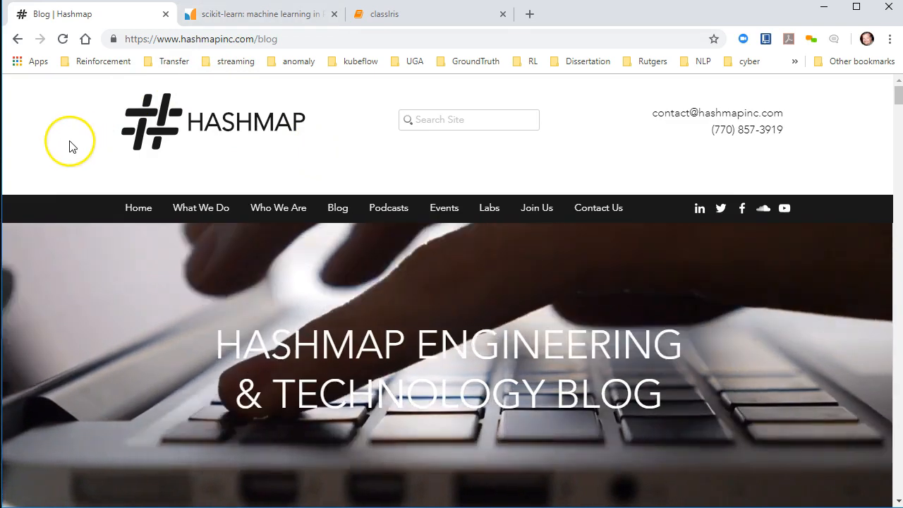
mouse_move(59, 144)
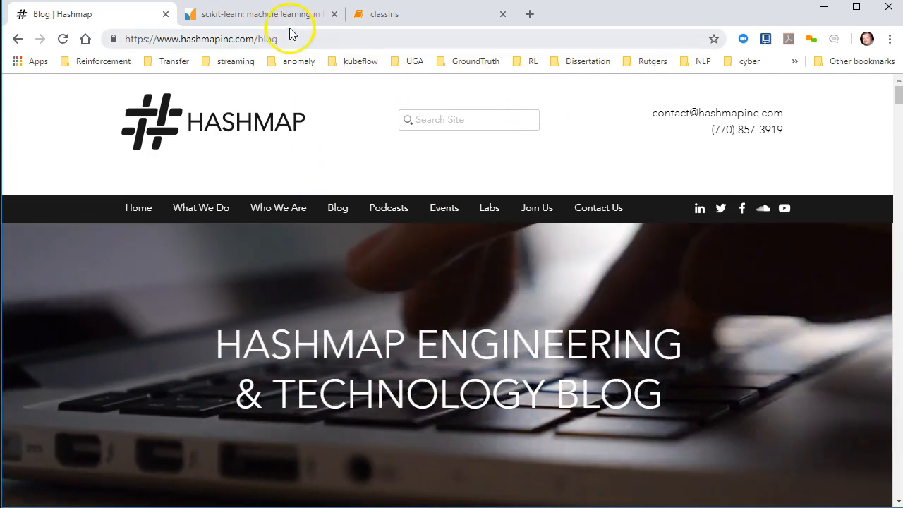
click(254, 14)
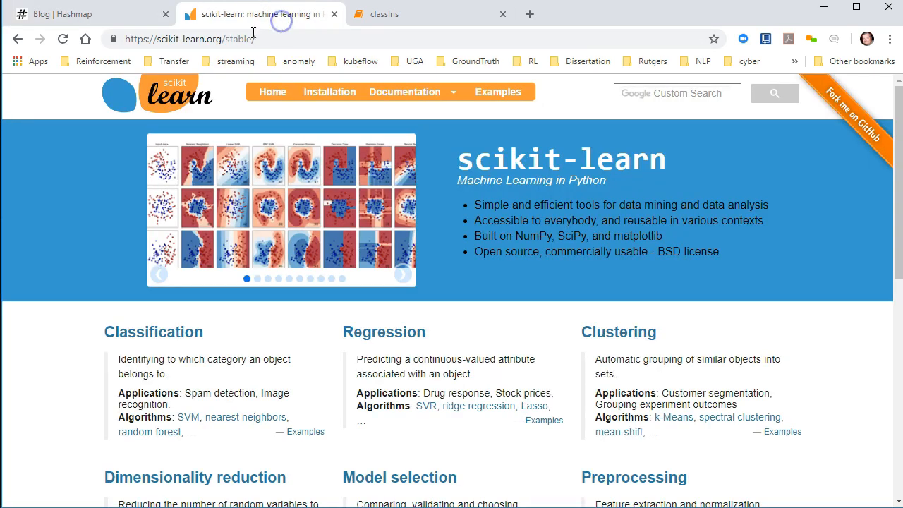
mouse_move(34, 267)
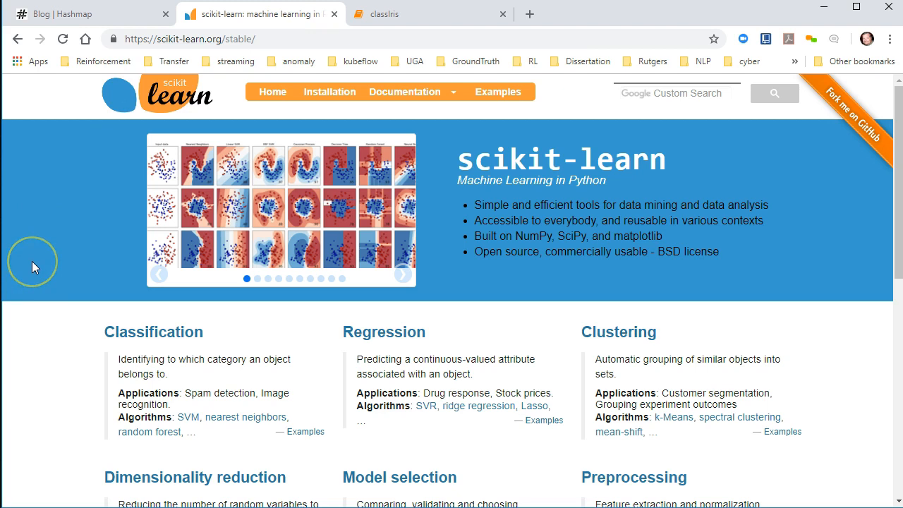
mouse_move(34, 267)
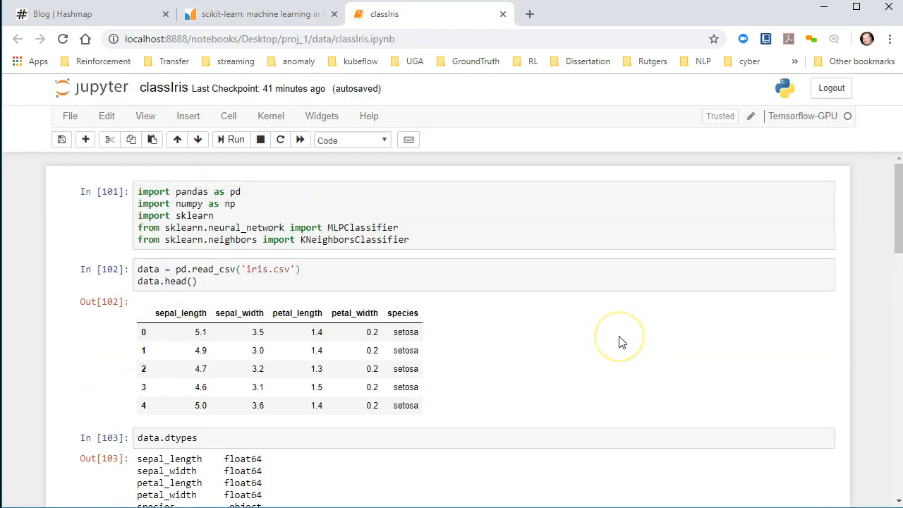
mouse_move(622, 343)
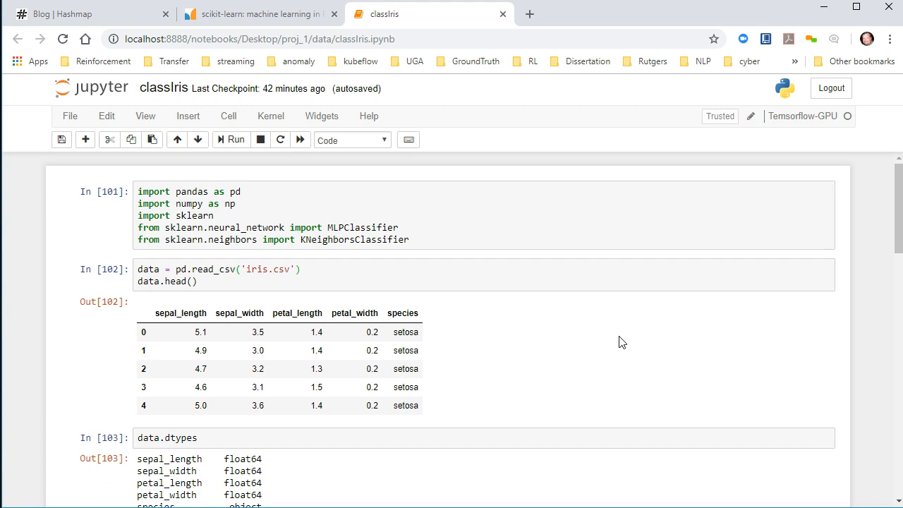
mouse_move(692, 287)
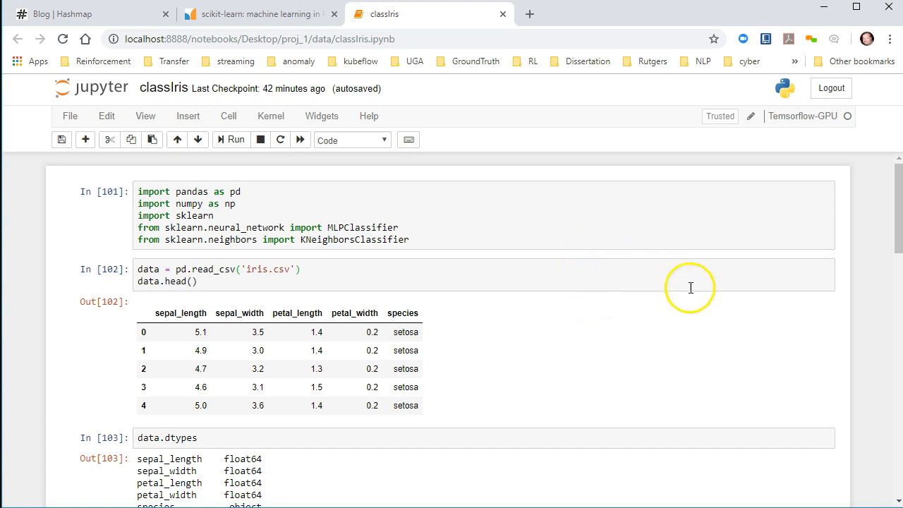
mouse_move(503, 332)
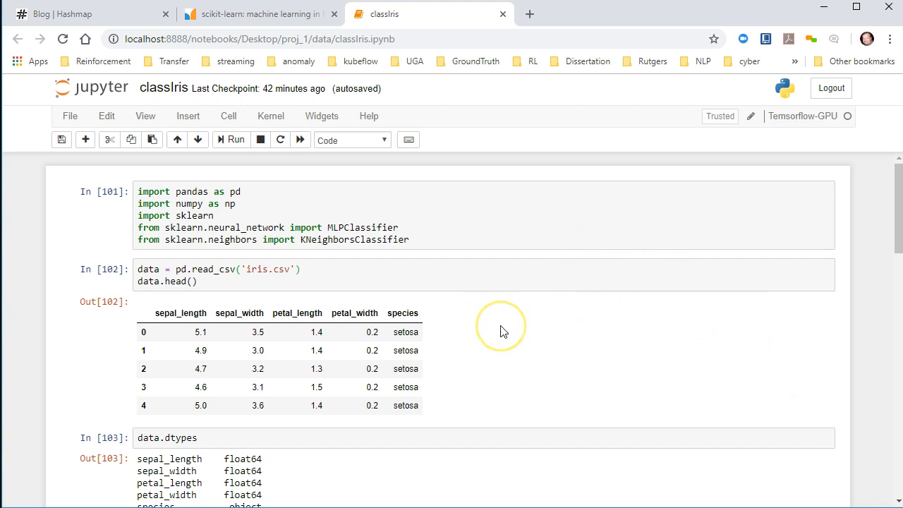
mouse_move(502, 330)
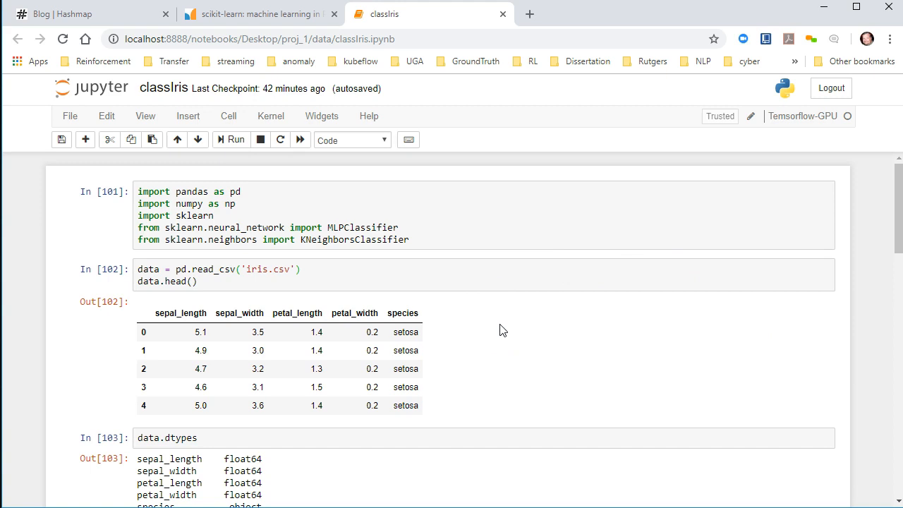
click(257, 274)
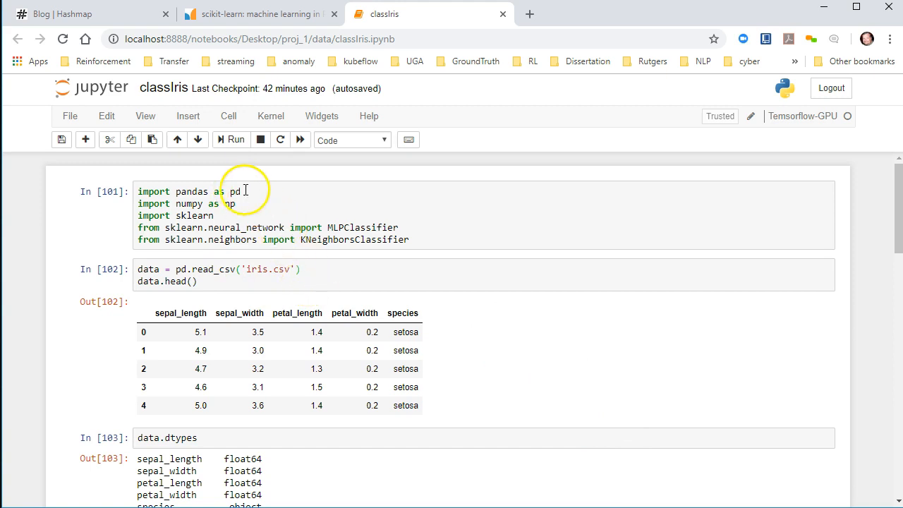
click(282, 215)
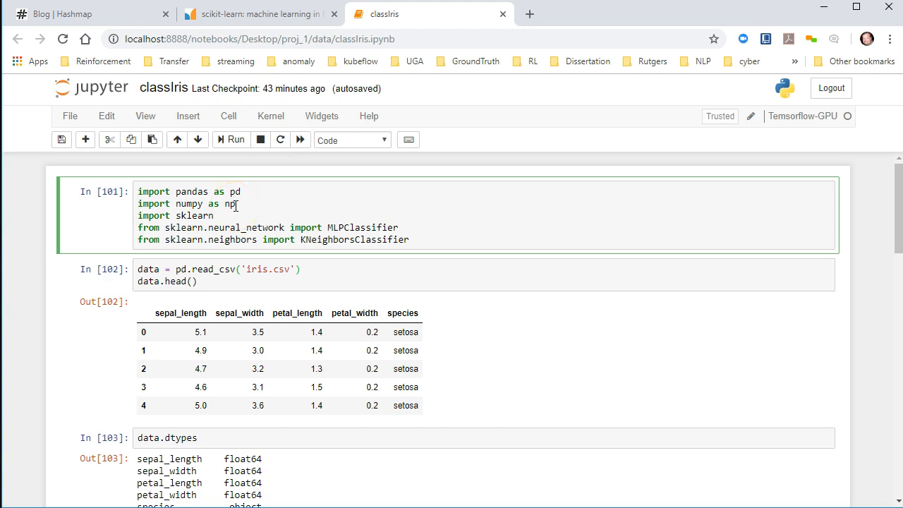
mouse_move(241, 206)
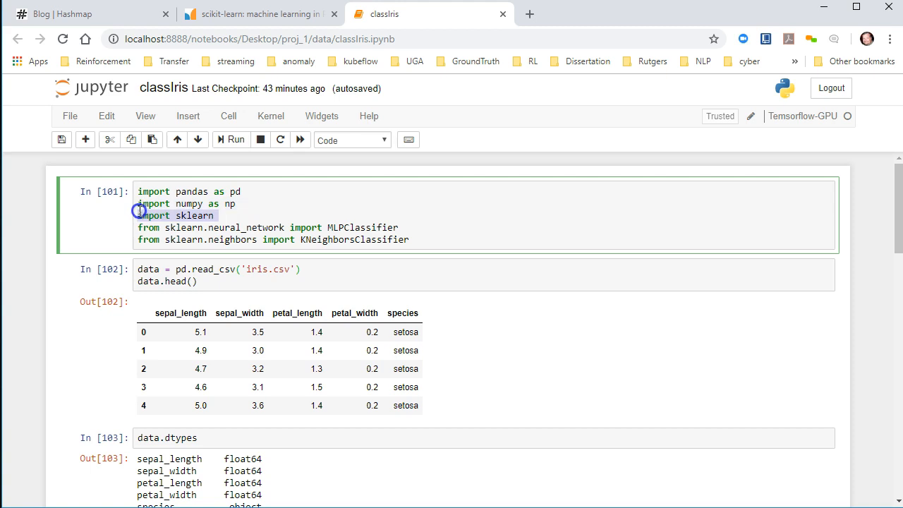
mouse_move(218, 220)
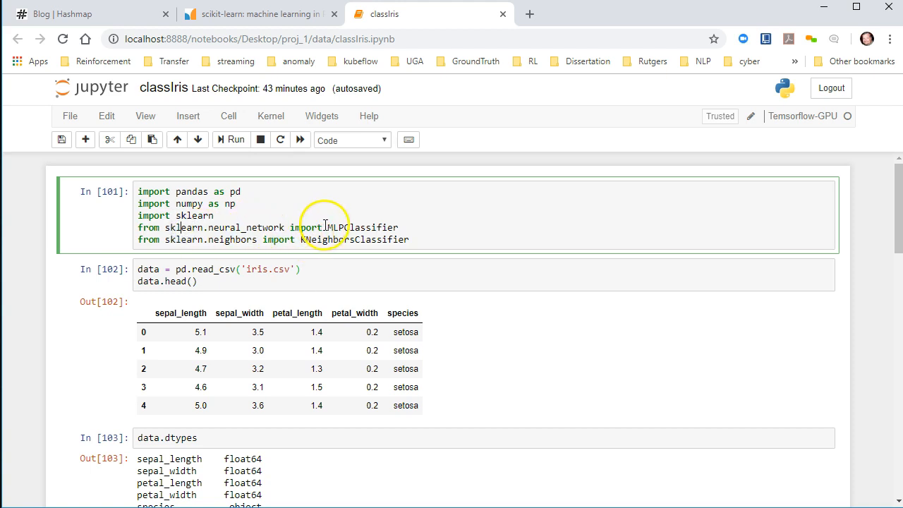
mouse_move(233, 240)
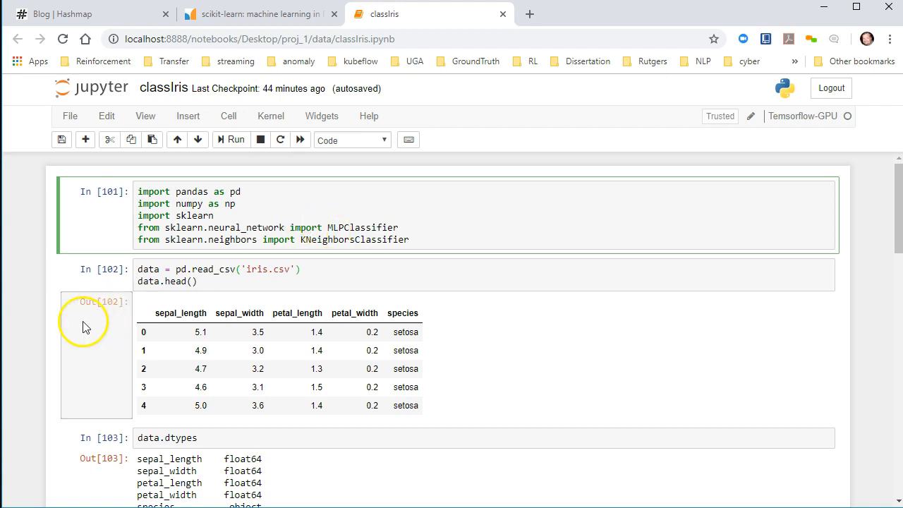
mouse_move(65, 352)
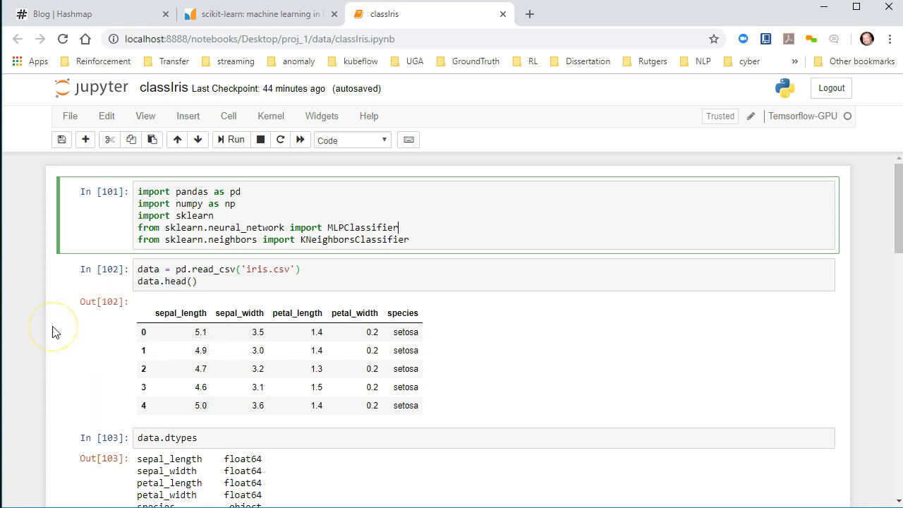
mouse_move(282, 25)
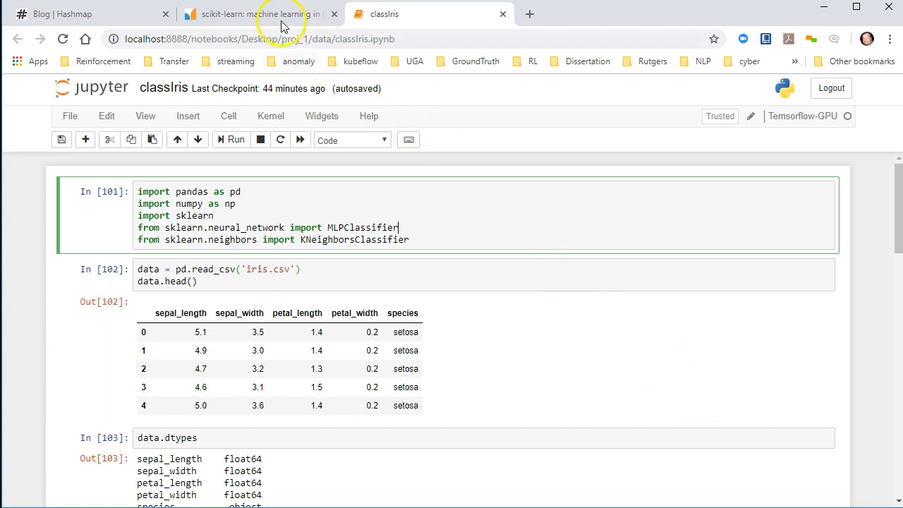
Step: Browse the Supervised learning guide down through Decision Trees and back to Generalized Linear Models
click(261, 14)
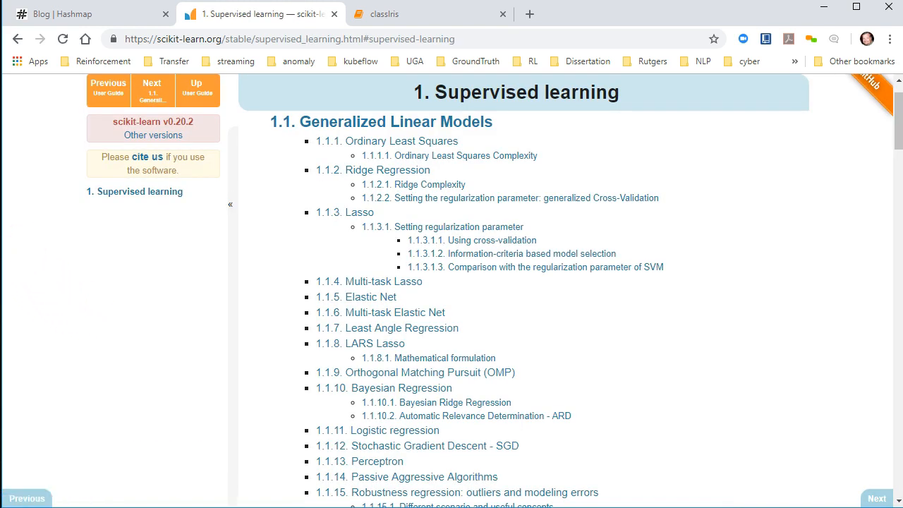
mouse_move(45, 316)
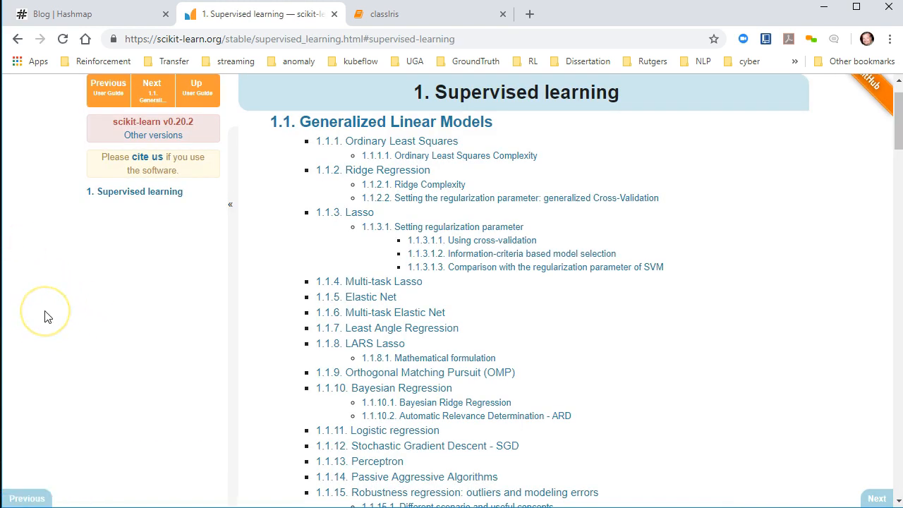
scroll(down, 3)
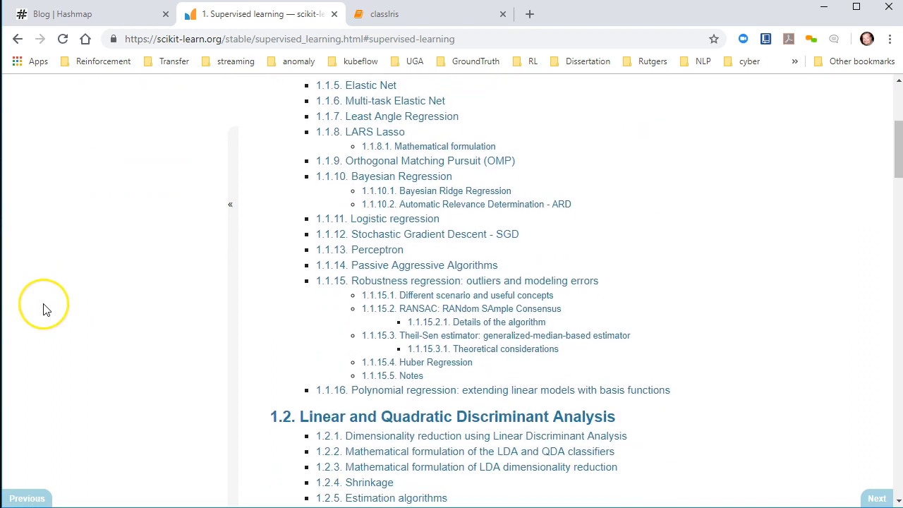
scroll(down, 3)
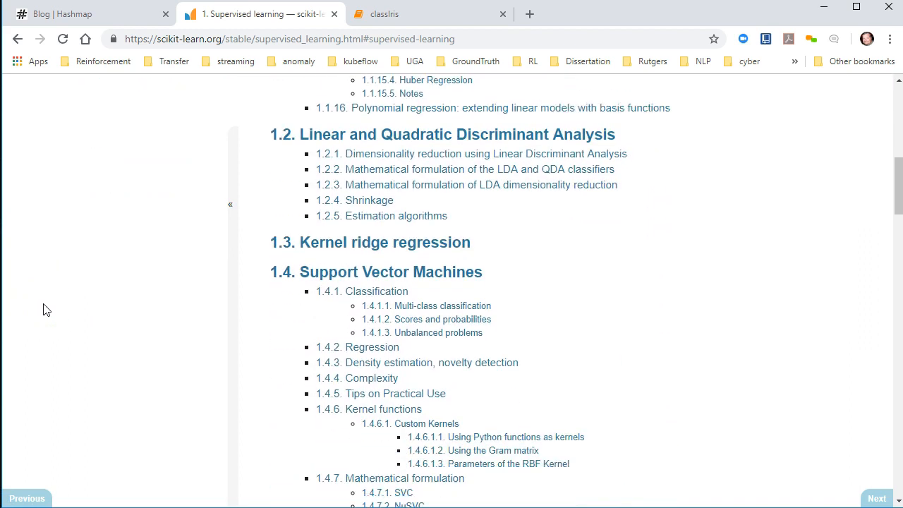
scroll(down, 3)
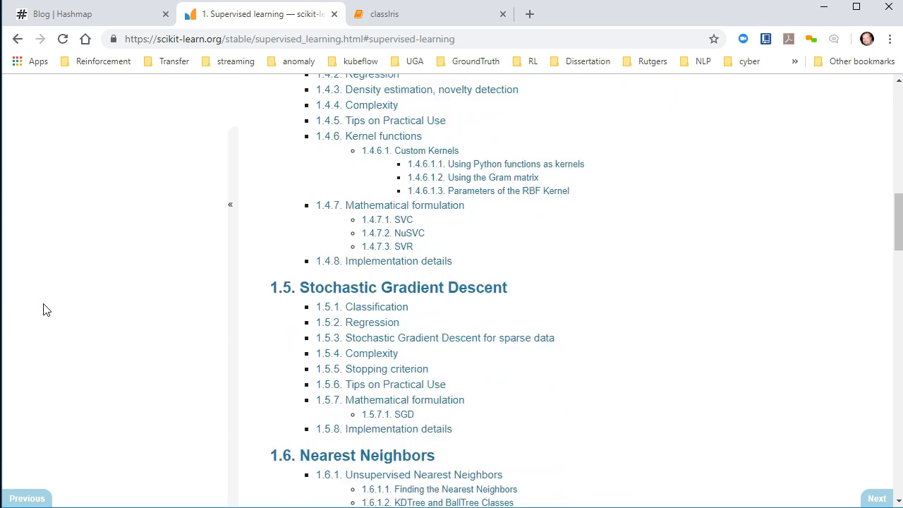
scroll(down, 3)
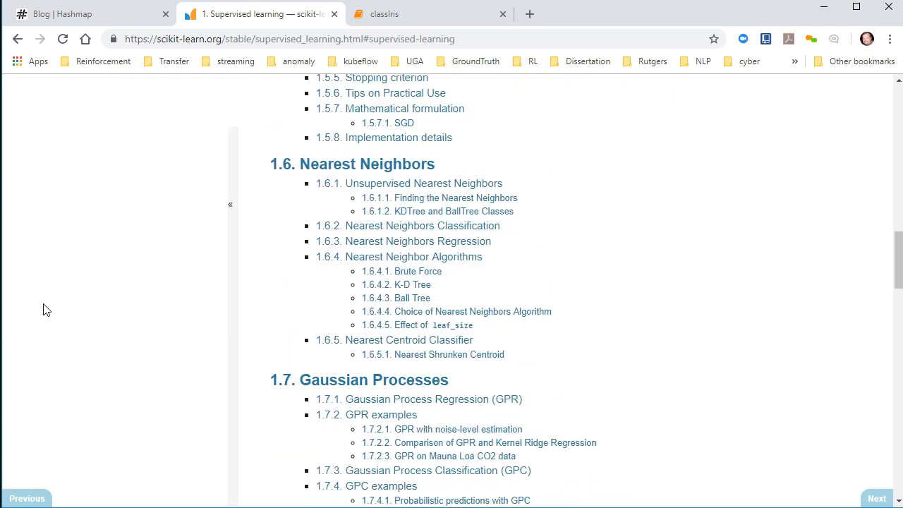
scroll(down, 3)
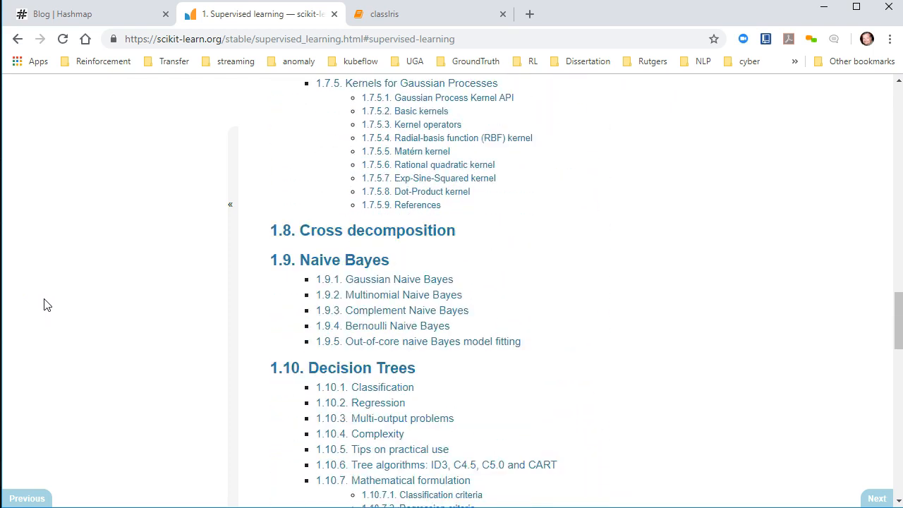
scroll(up, 3)
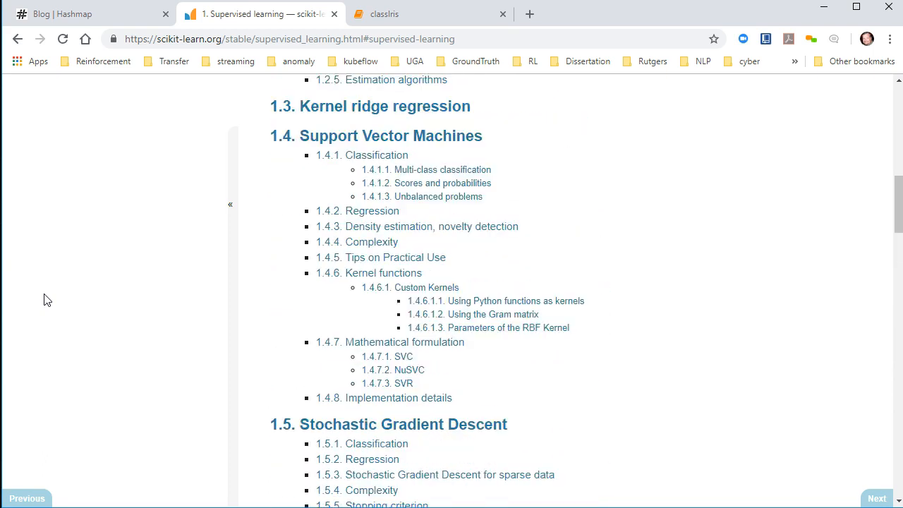
scroll(up, 3)
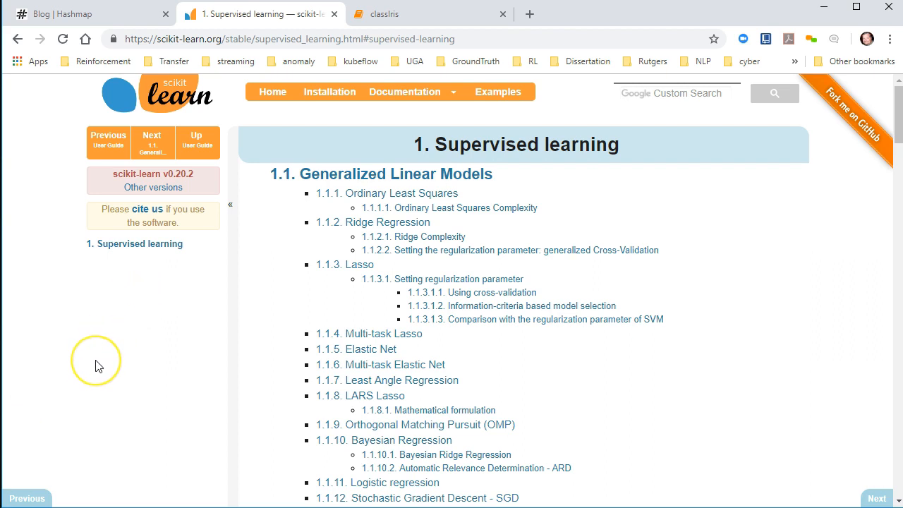
mouse_move(98, 365)
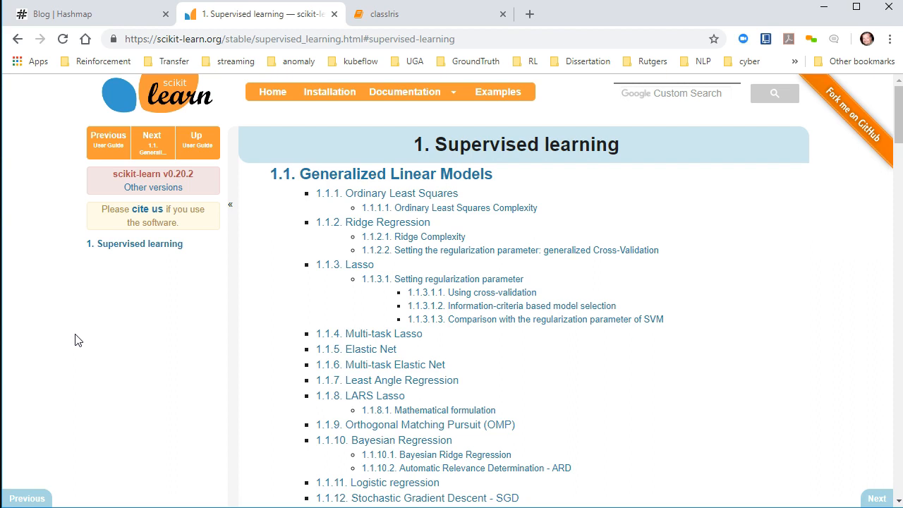
Step: Return to the supervised learning contents and scroll to section 1.6 Nearest Neighbors
scroll(down, 3)
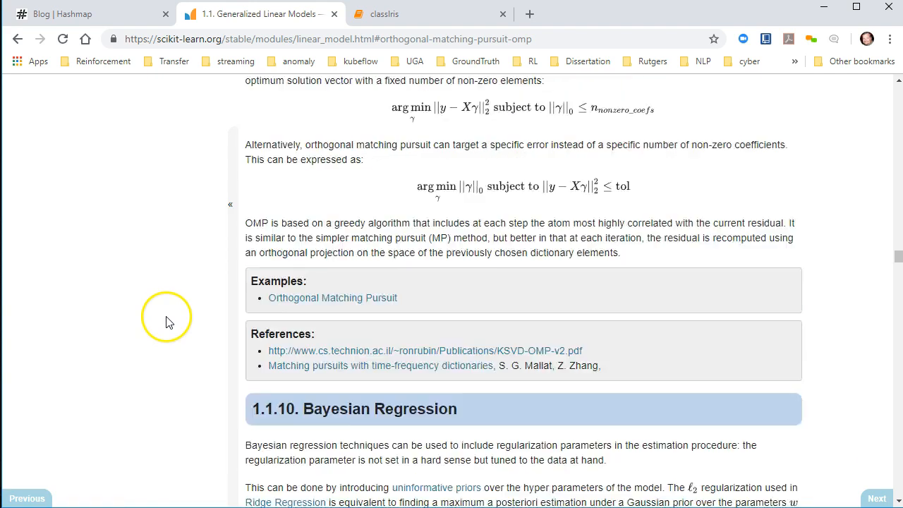
click(17, 40)
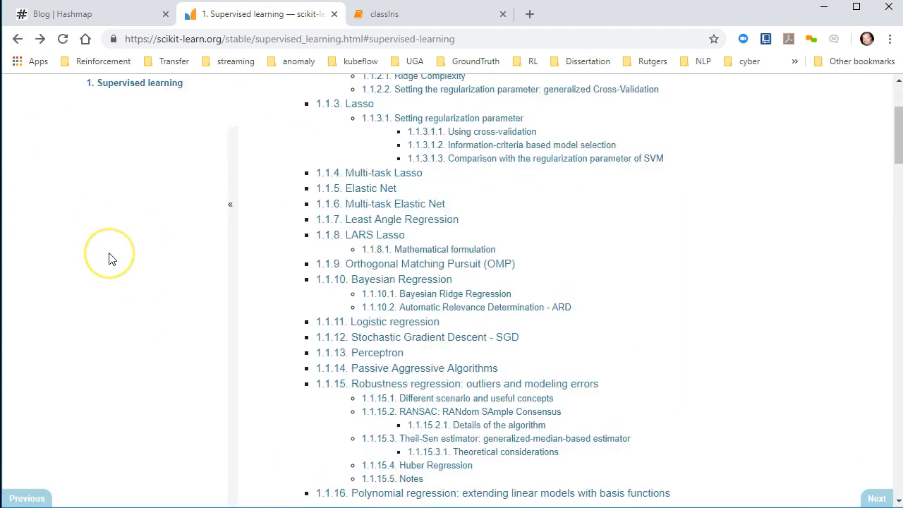
scroll(down, 3)
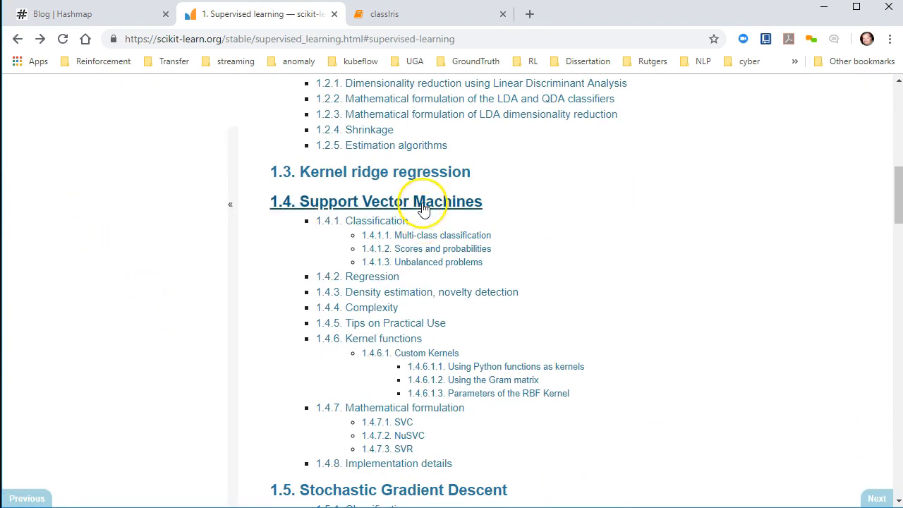
mouse_move(247, 223)
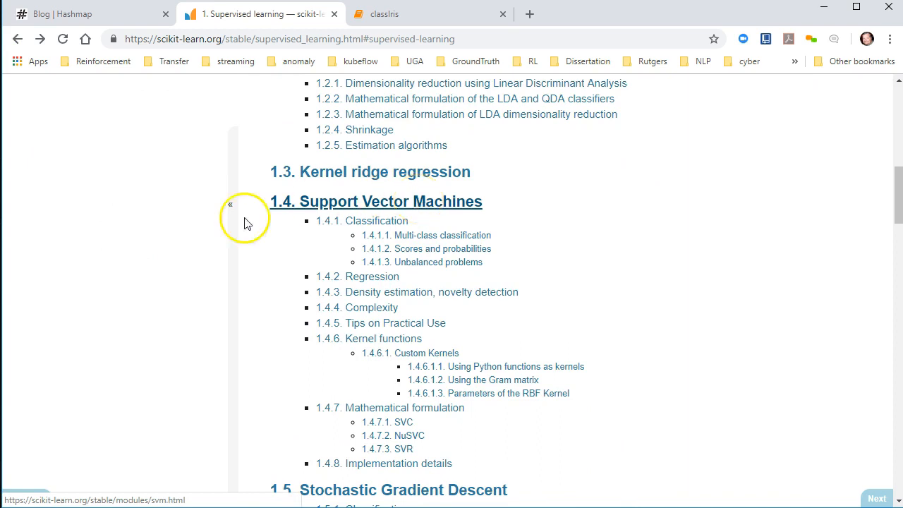
scroll(down, 3)
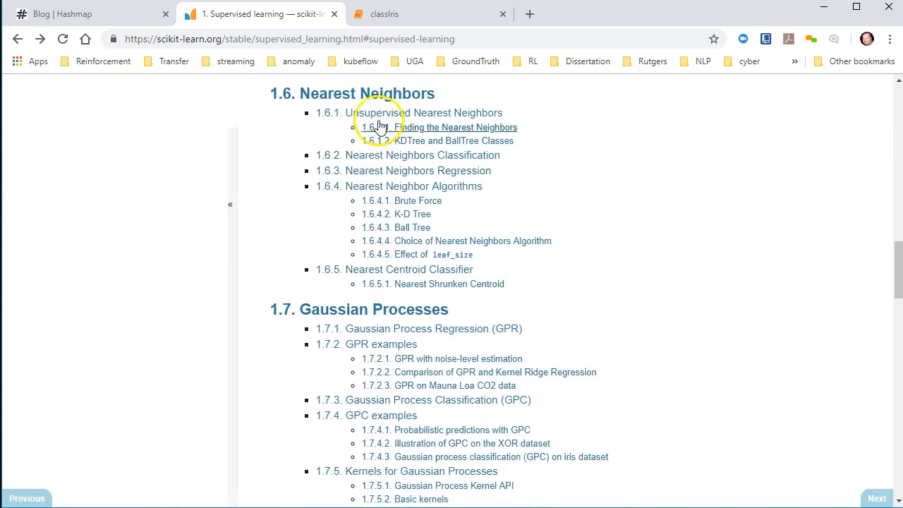
mouse_move(385, 98)
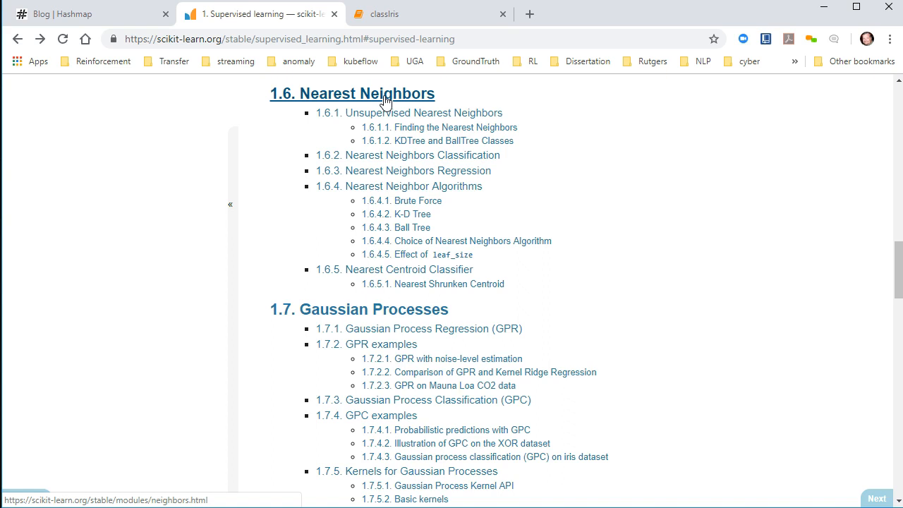
mouse_move(522, 240)
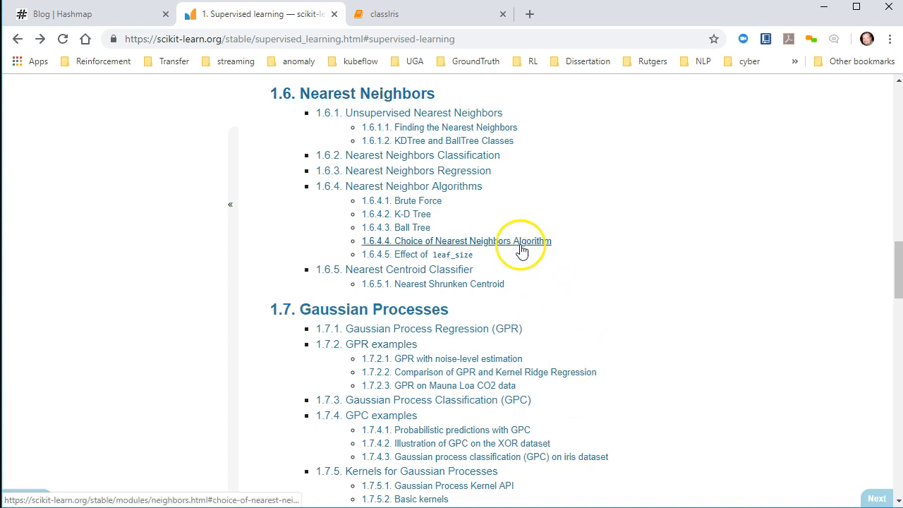
mouse_move(749, 404)
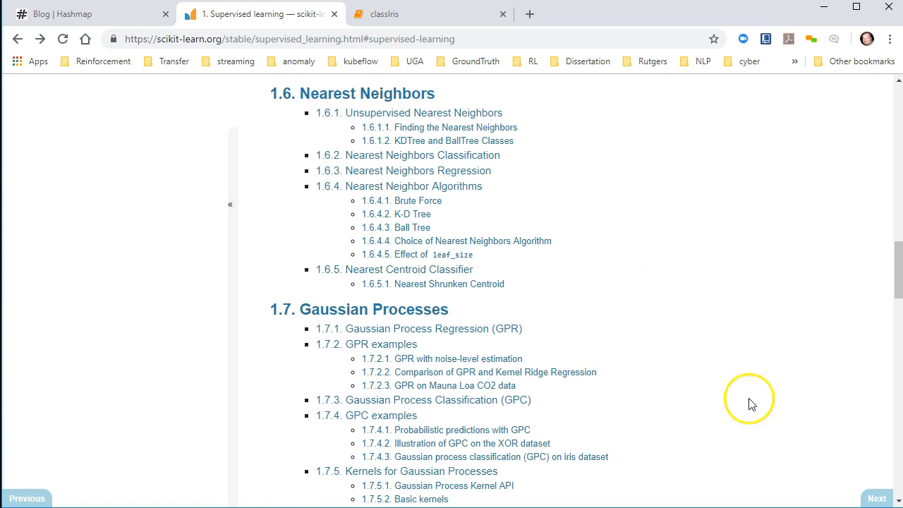
Step: Read the Nearest Neighbors guide's finding-neighbors example, then return to the classIris notebook
click(353, 93)
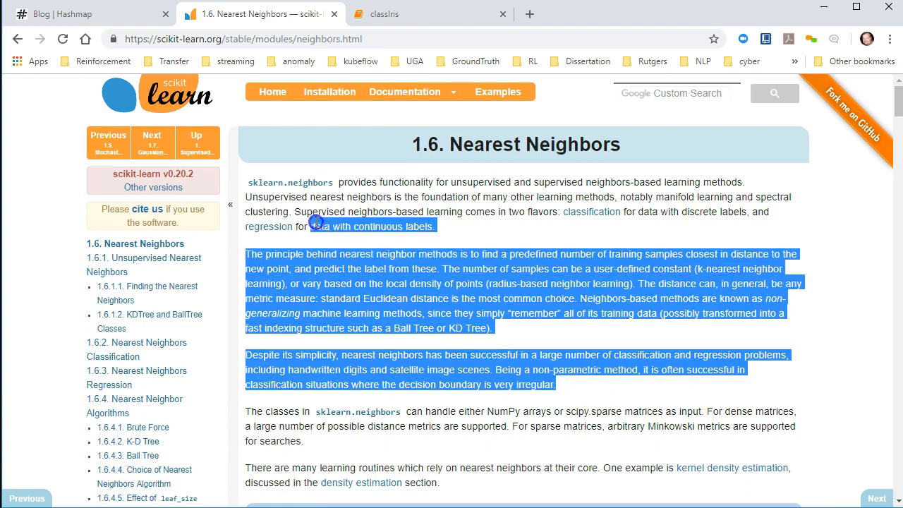
click(418, 219)
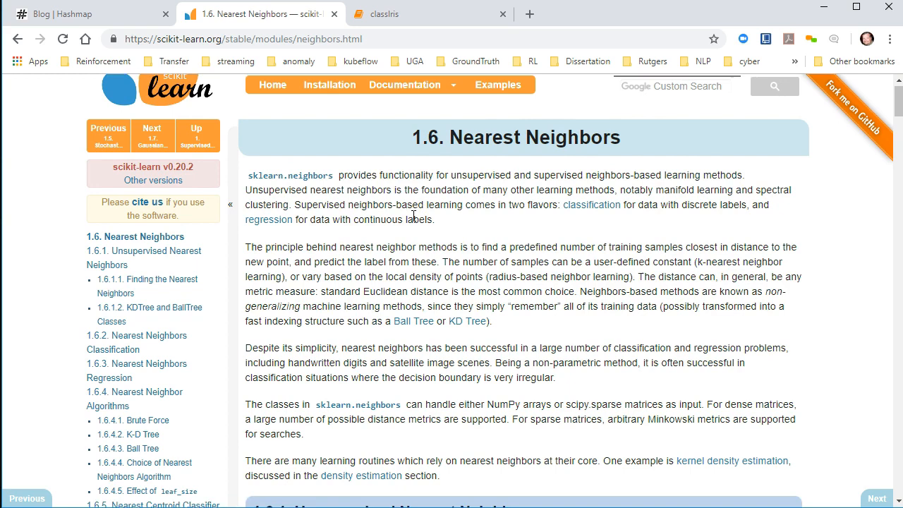
scroll(down, 3)
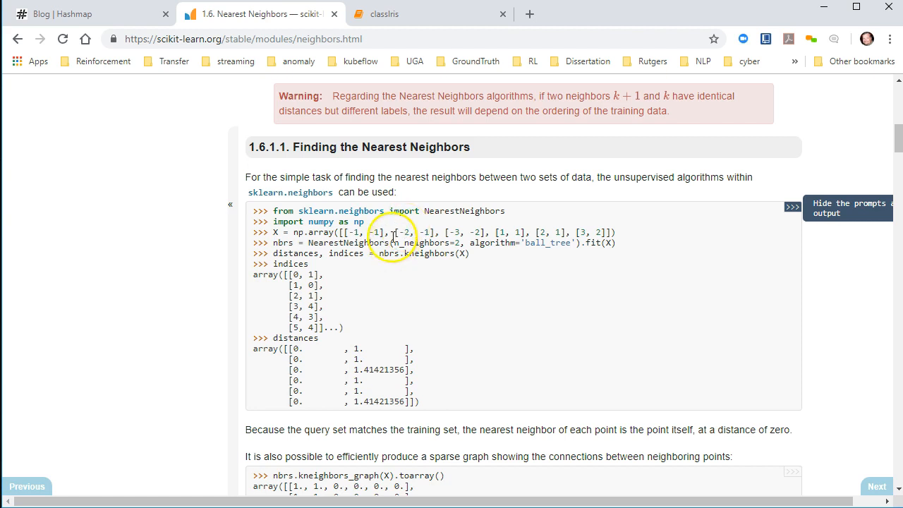
mouse_move(355, 321)
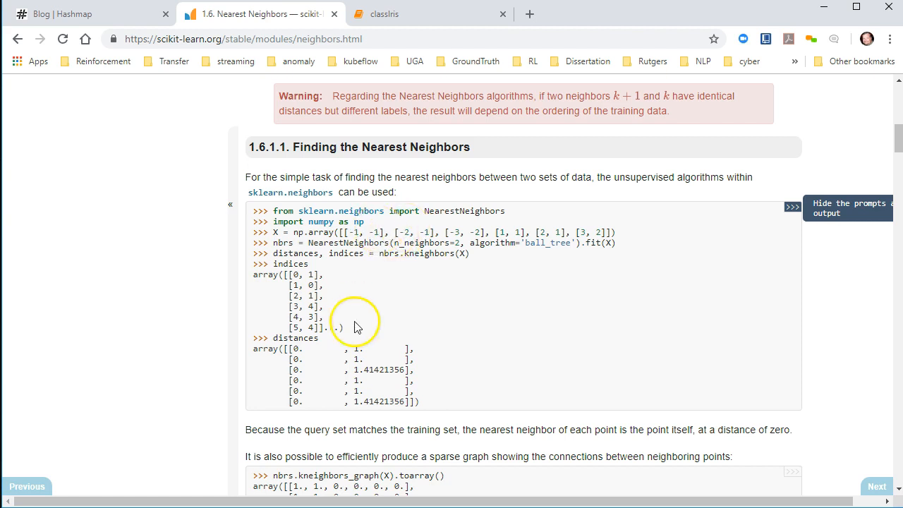
mouse_move(387, 321)
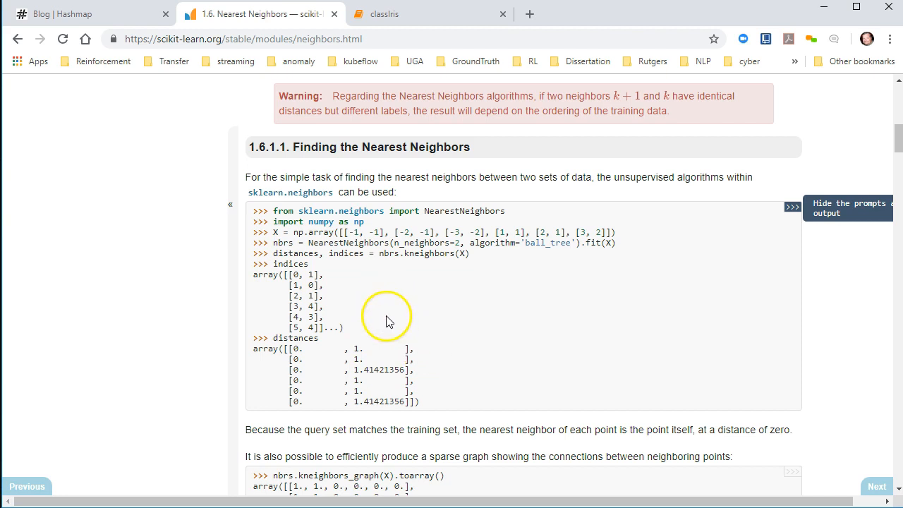
mouse_move(265, 257)
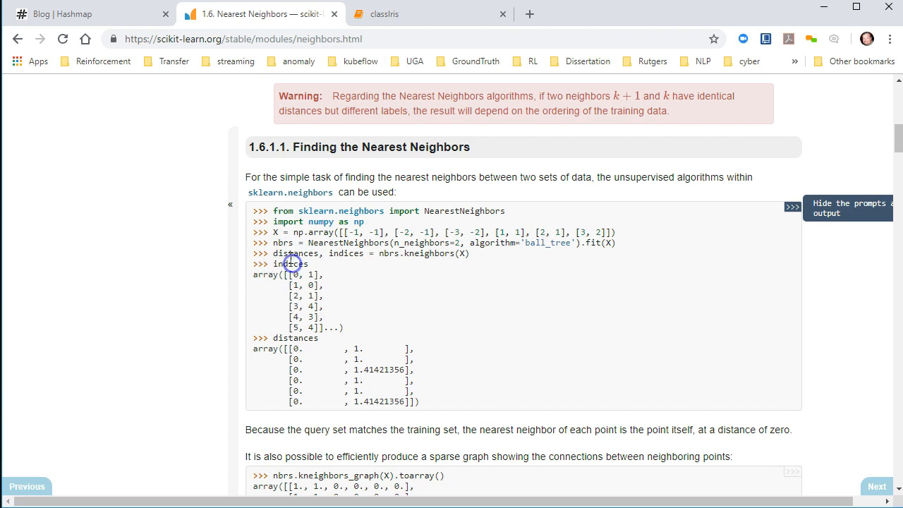
mouse_move(423, 353)
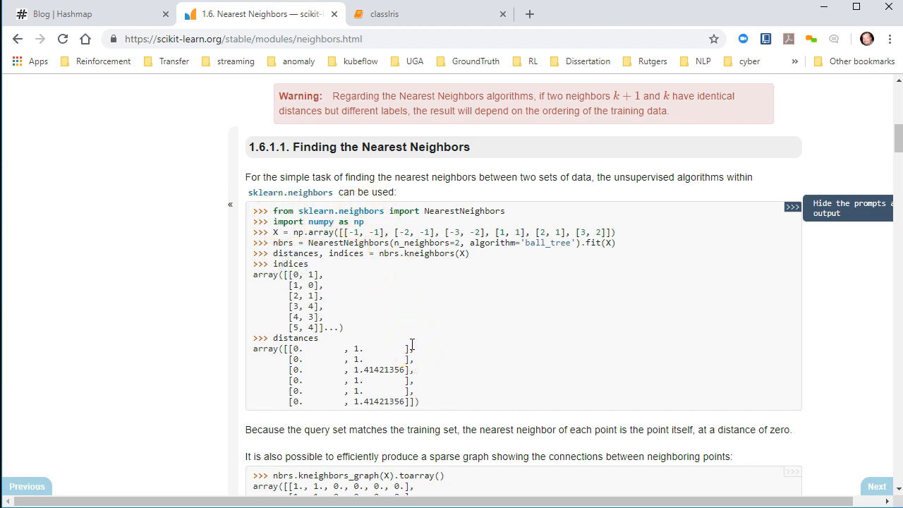
mouse_move(471, 404)
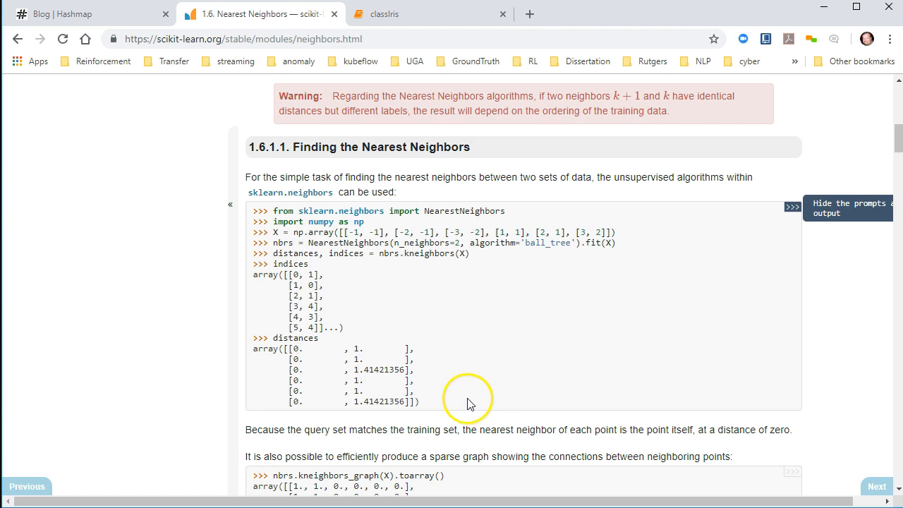
mouse_move(471, 393)
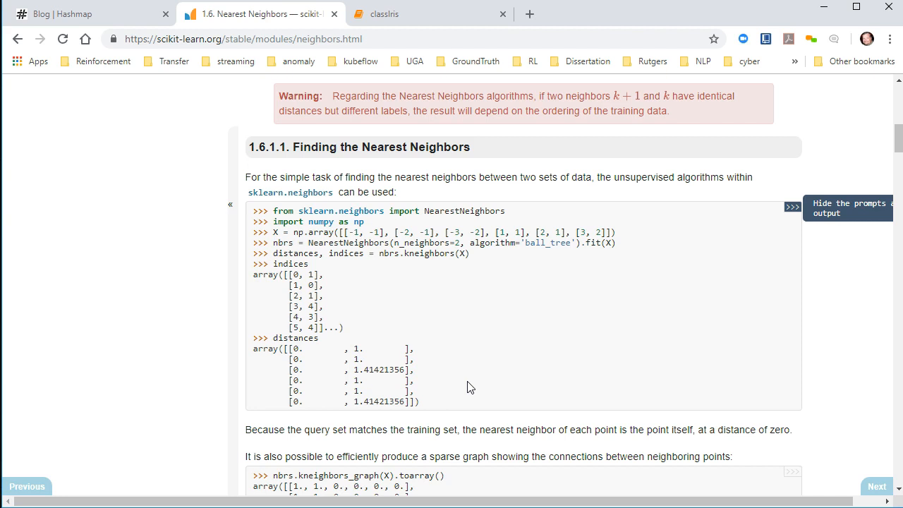
click(472, 377)
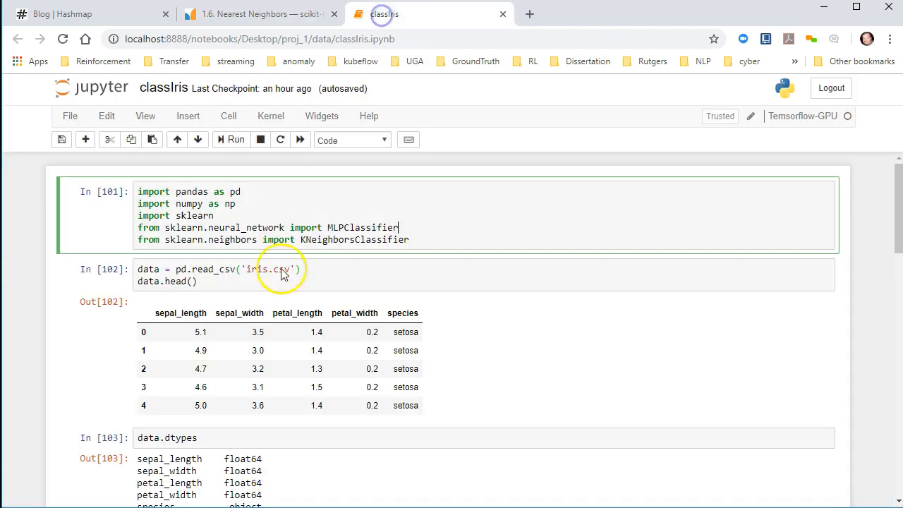
Step: Rerun the iris loading cell, see the unterminated-string SyntaxError, and restore read_csv('iris.csv')
click(285, 269)
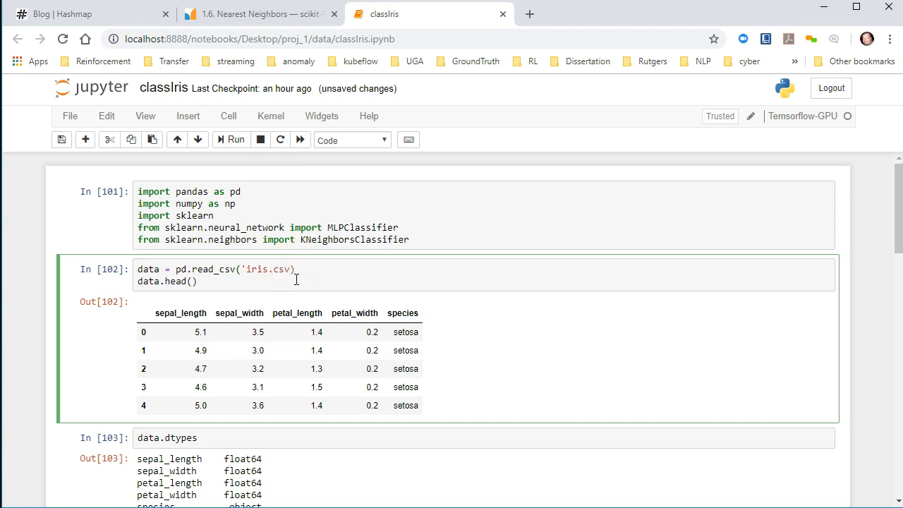
click(230, 139)
text(')
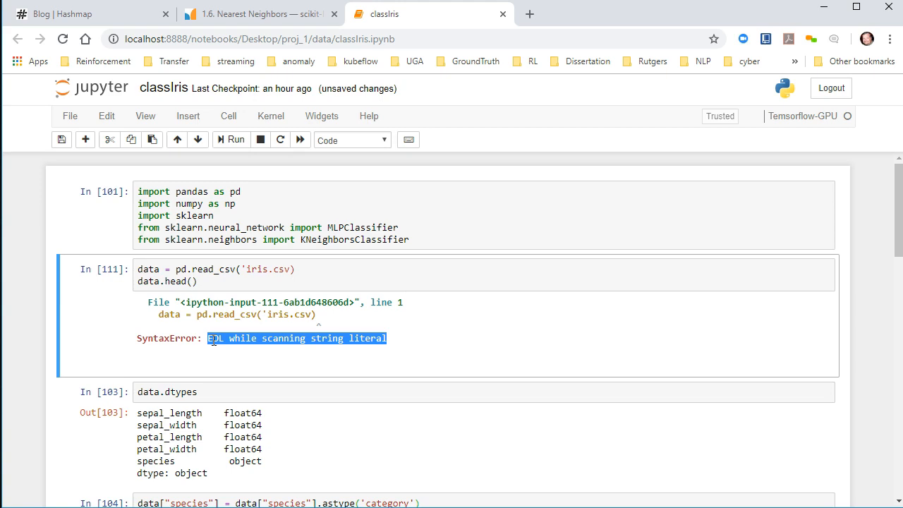
mouse_move(240, 352)
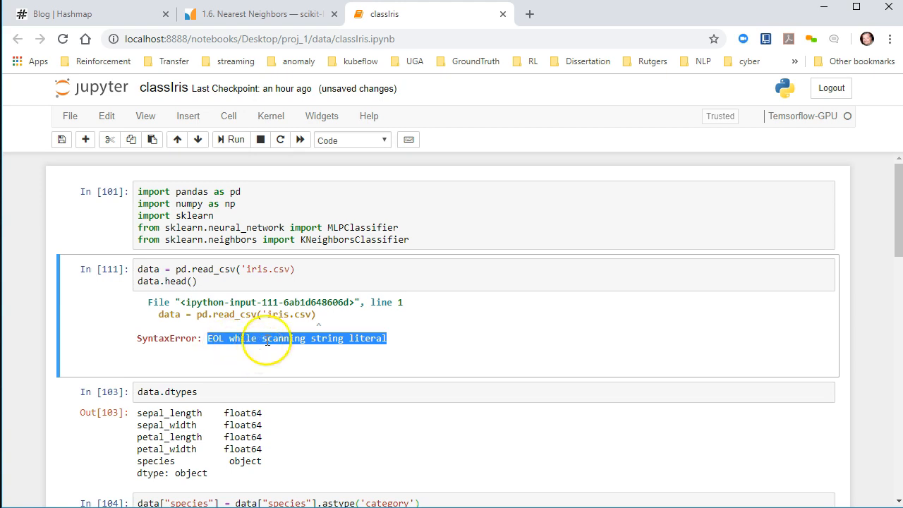
click(297, 268)
text(')
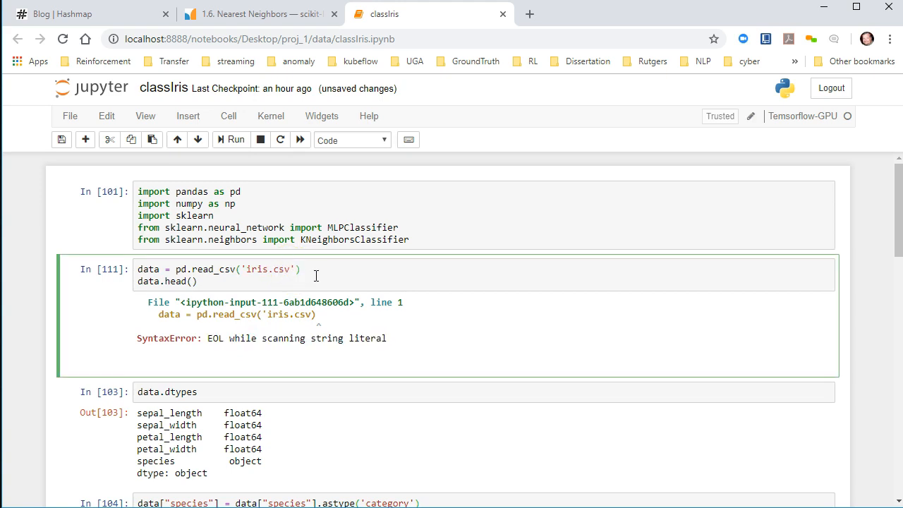
click(297, 270)
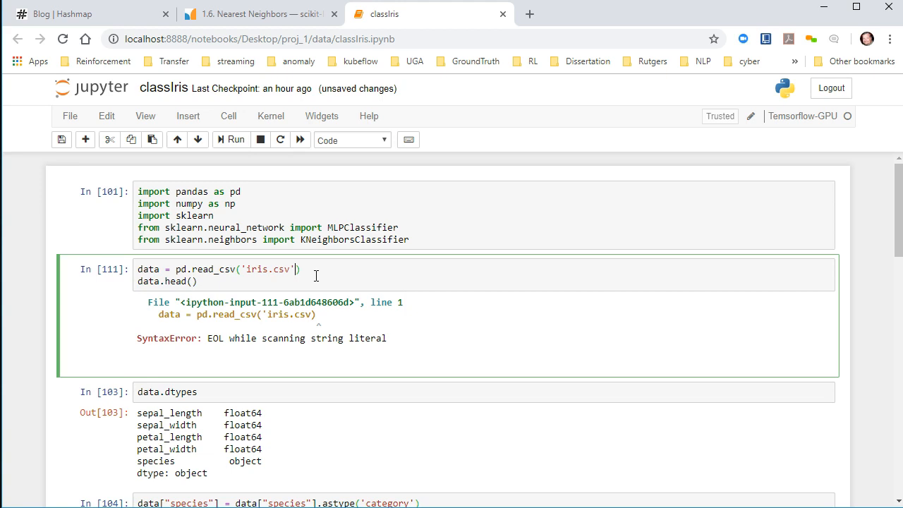
click(261, 214)
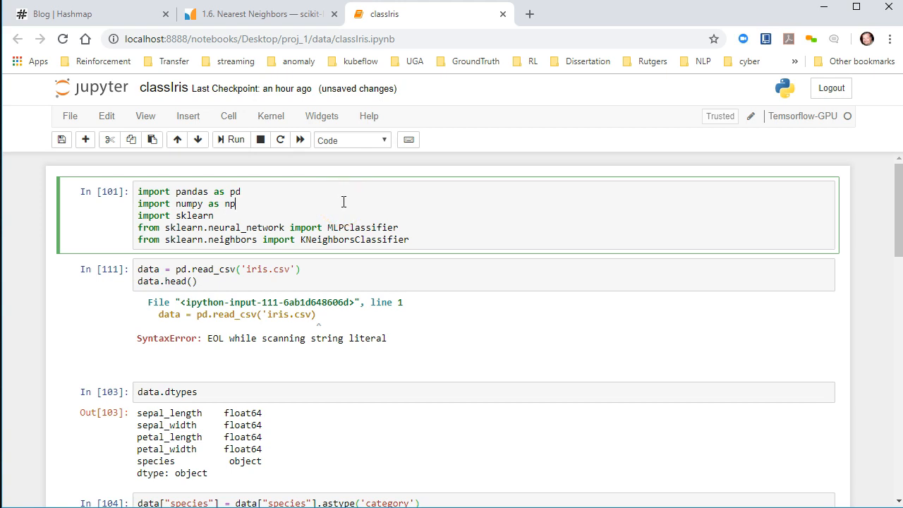
Step: Rerun the imports cell and the iris loading cell so data.head() shows without errors
click(230, 140)
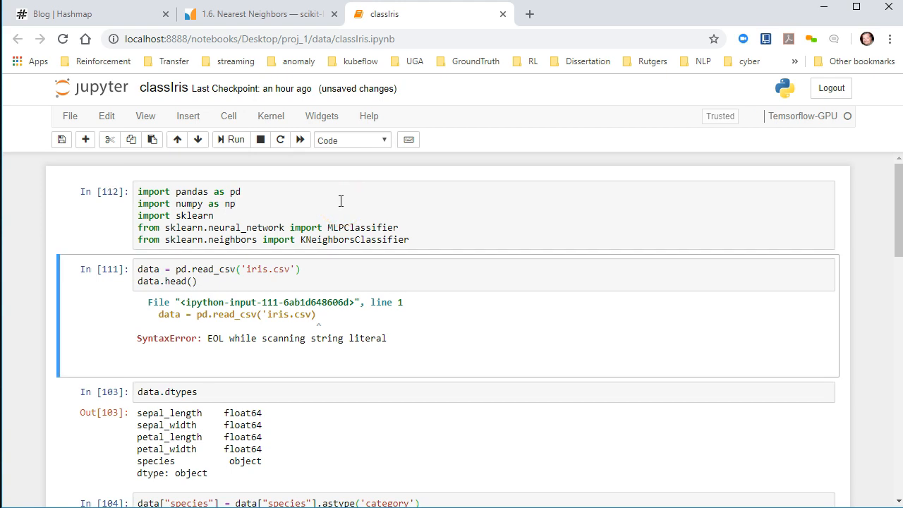
click(230, 140)
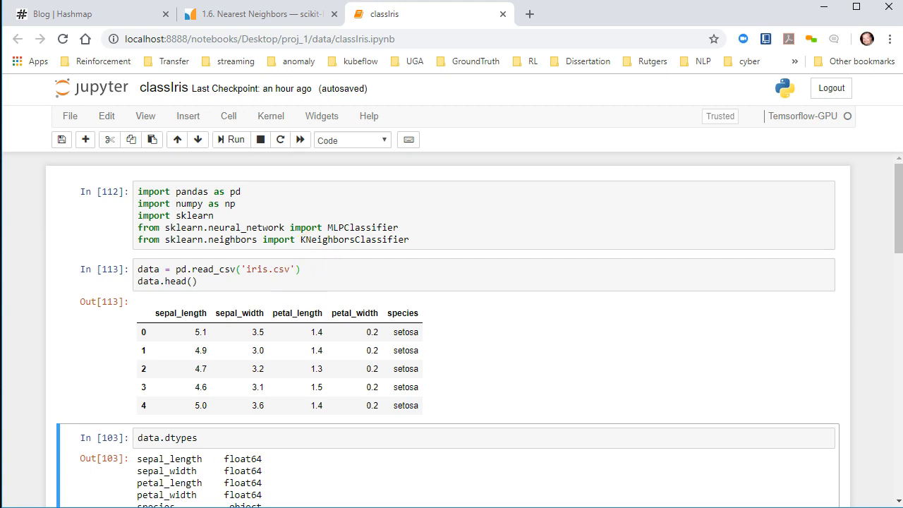
mouse_move(483, 353)
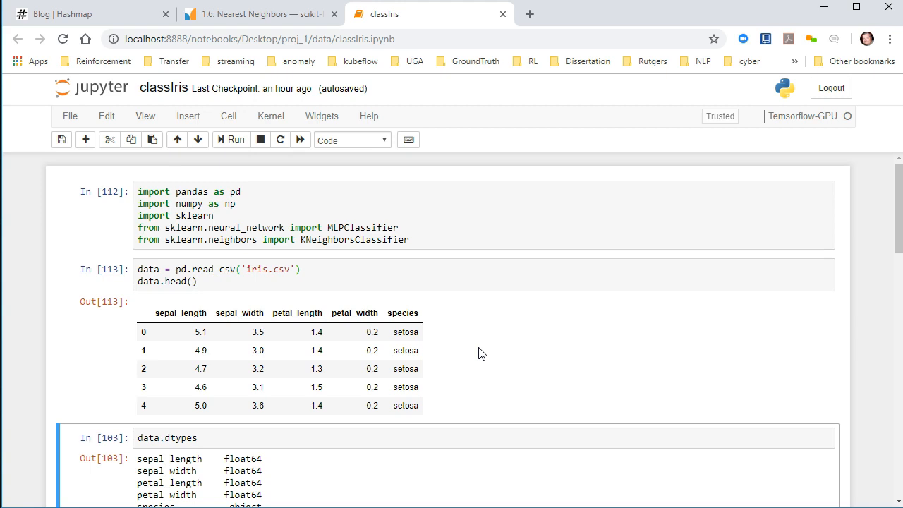
Step: Add a data.describe() line to the iris loading cell and run it
click(395, 280)
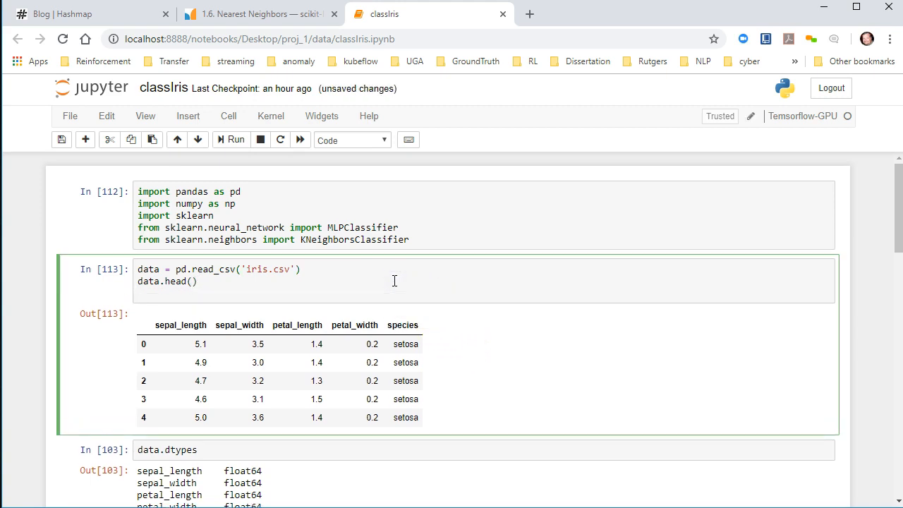
text(data)
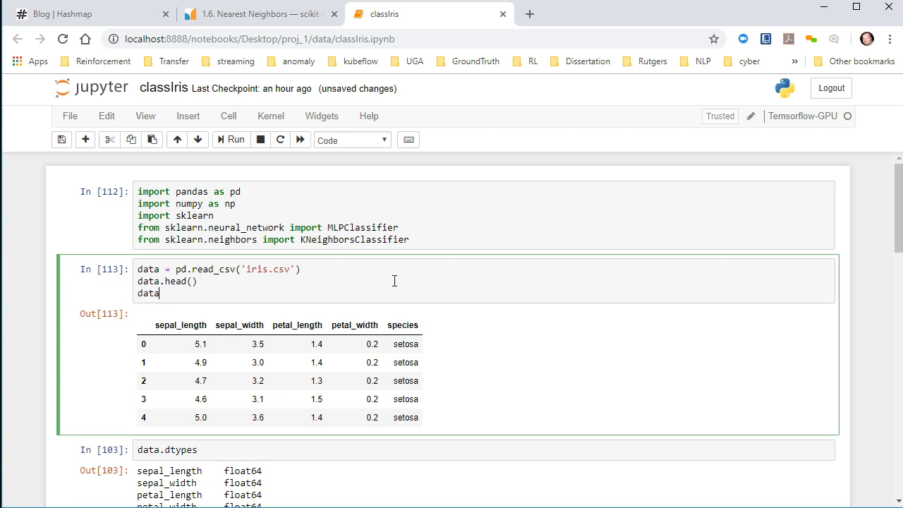
text(.dec)
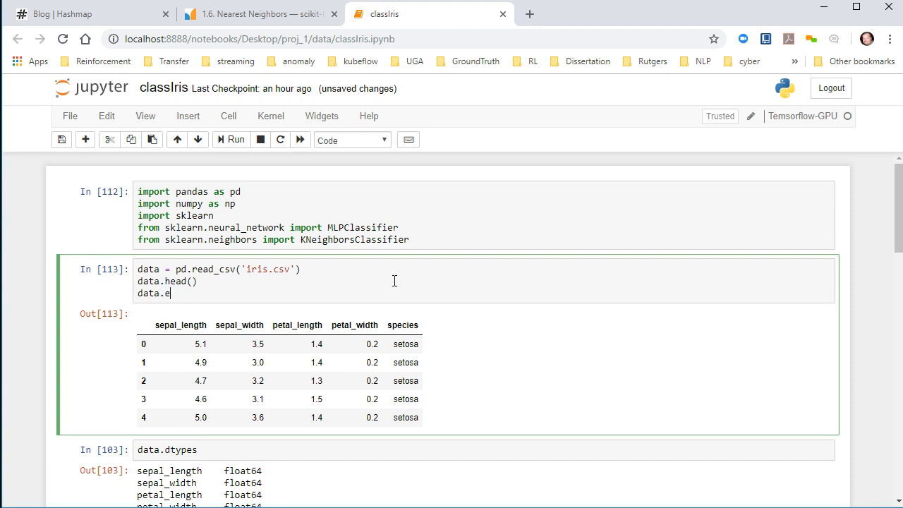
key(backspace)
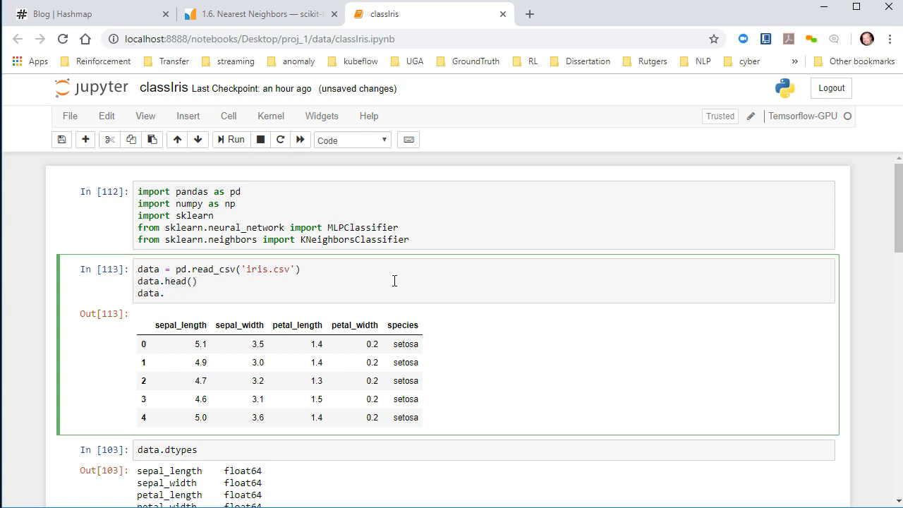
text(es)
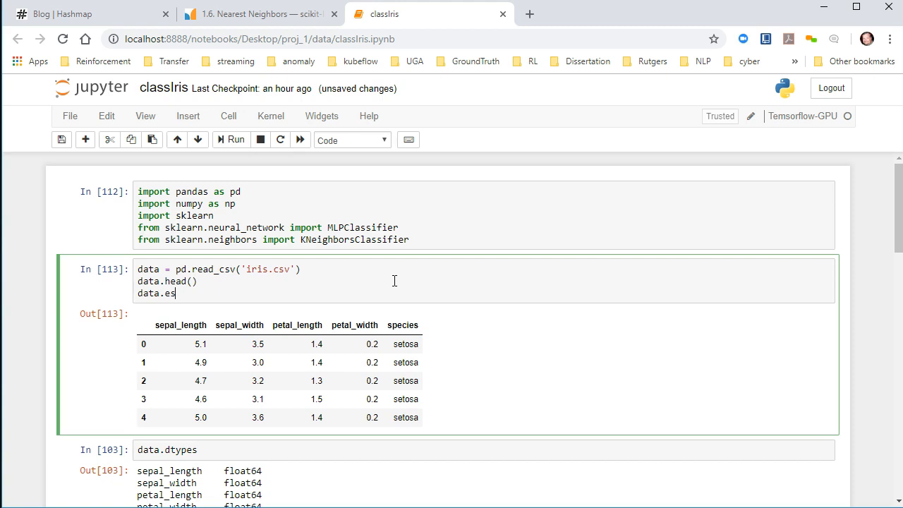
text(D)
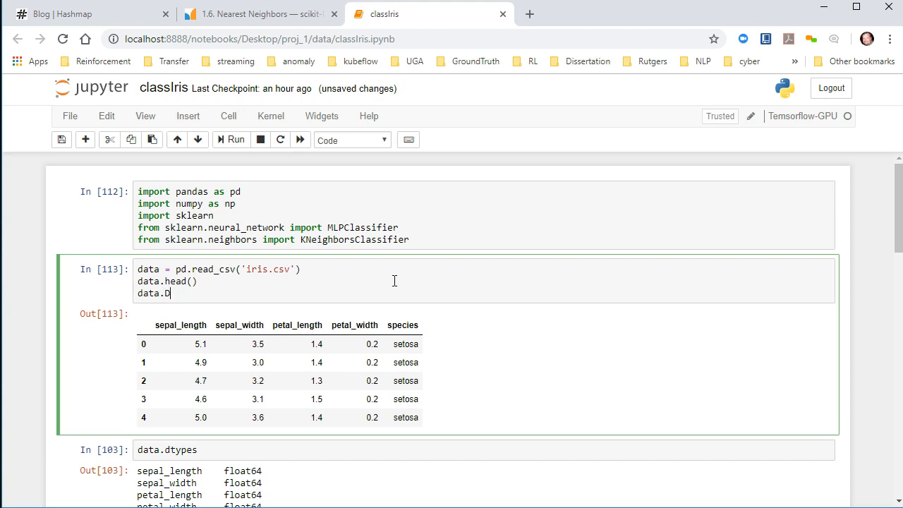
text(es)
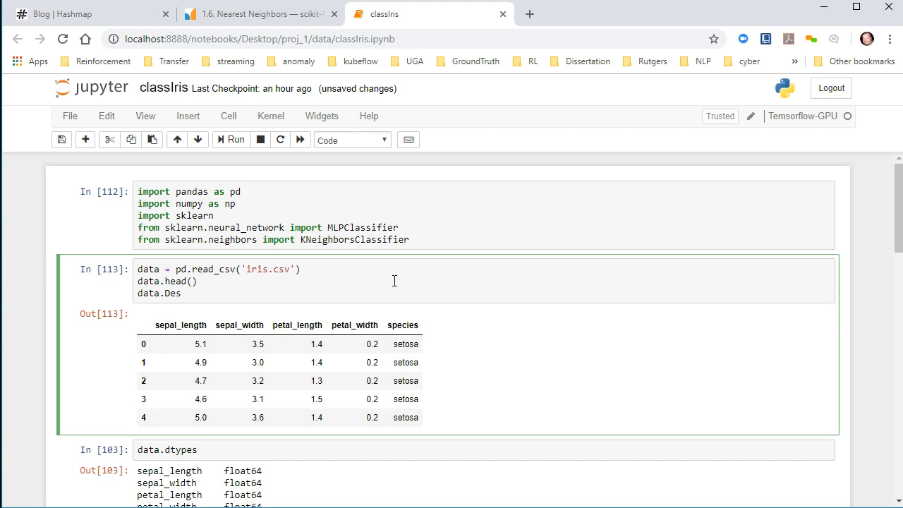
text(cribe)
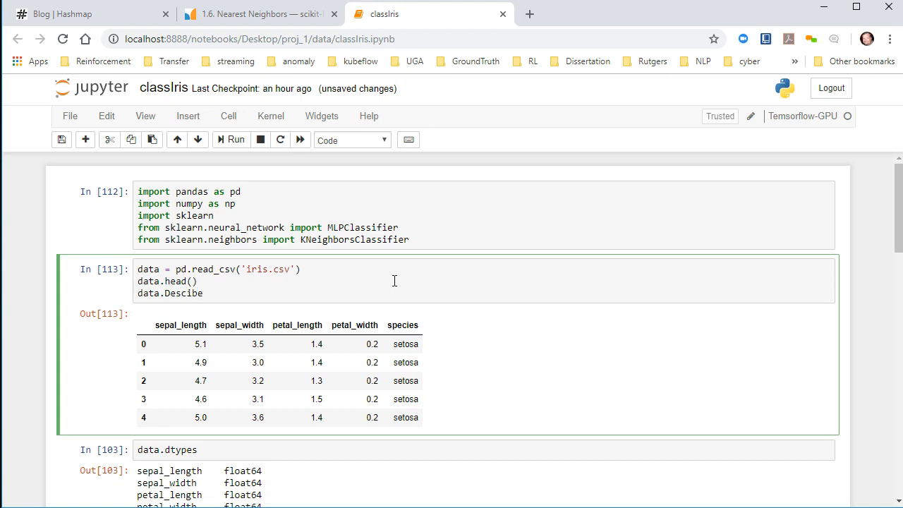
click(230, 140)
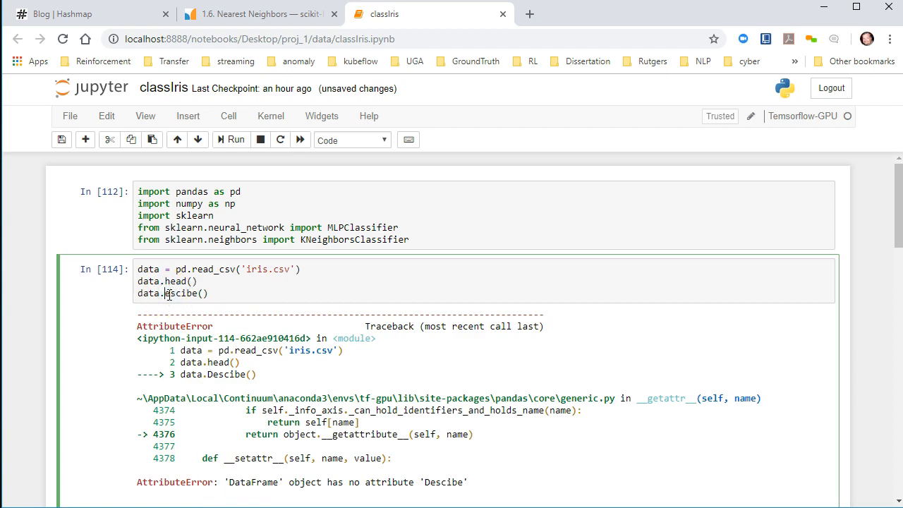
Step: Correct the misspelled describe name, rerun to show summary statistics, then mark the line for removal
click(230, 140)
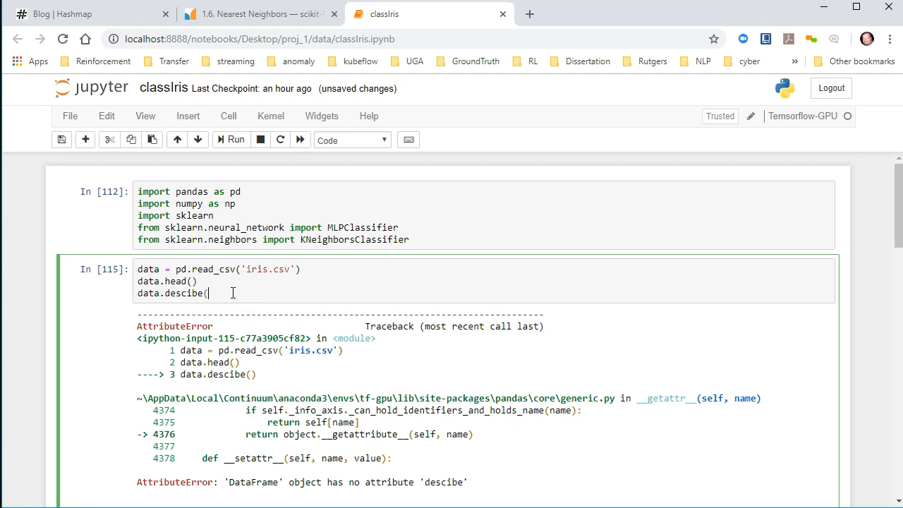
scroll(down, 3)
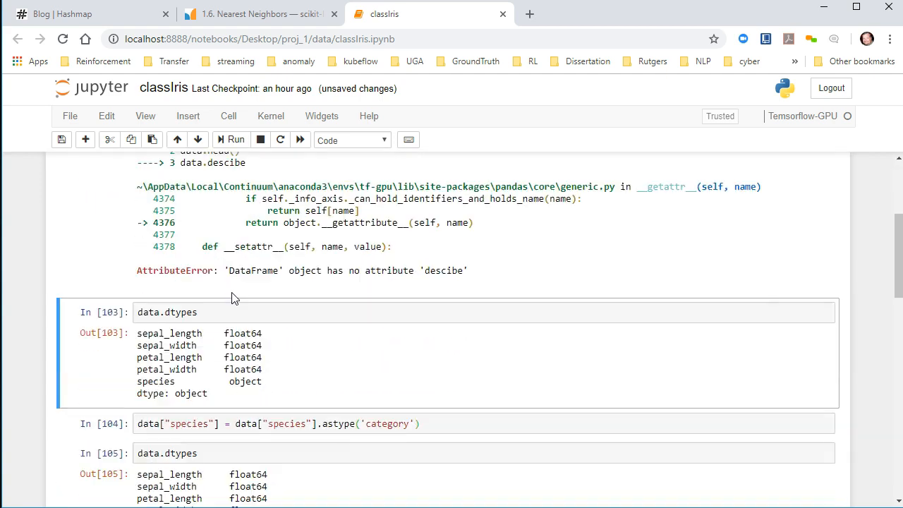
scroll(up, 3)
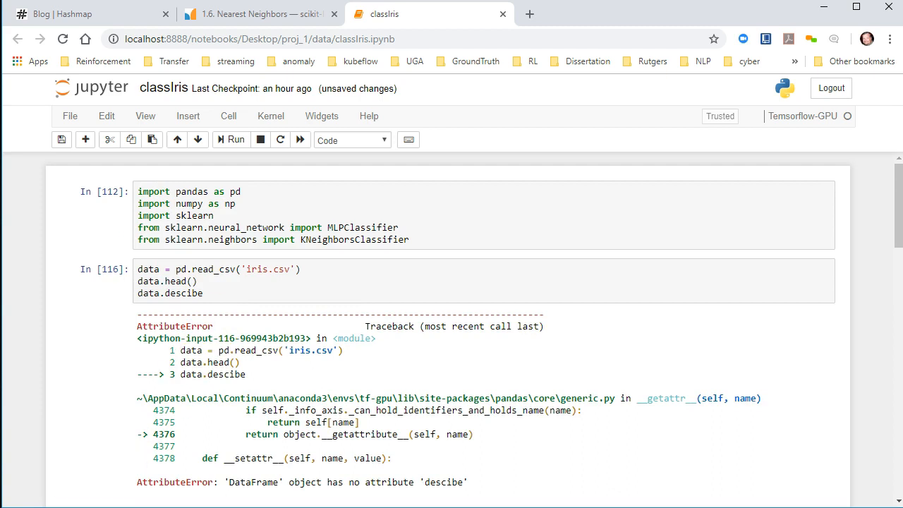
click(189, 292)
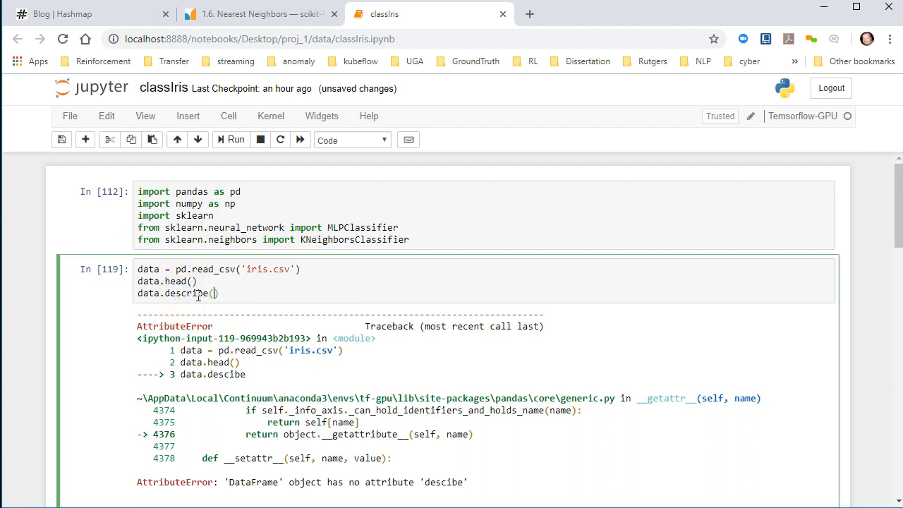
click(237, 140)
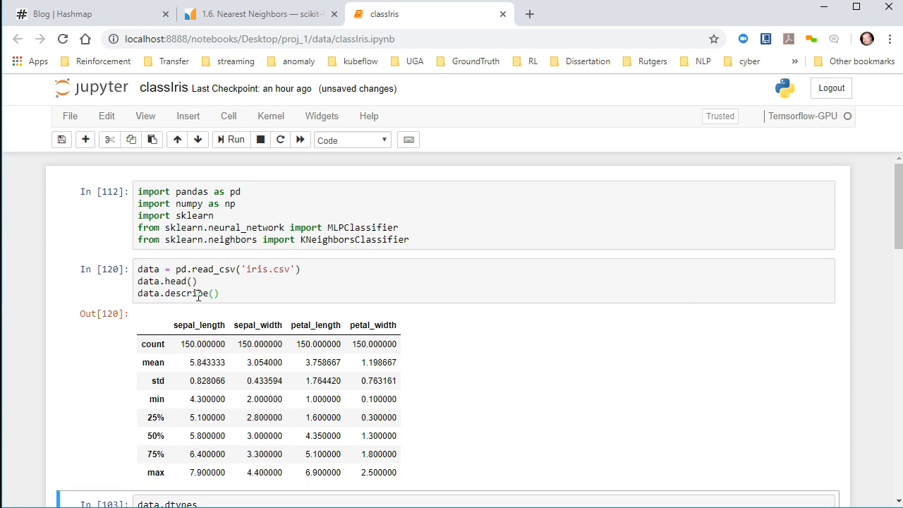
click(226, 292)
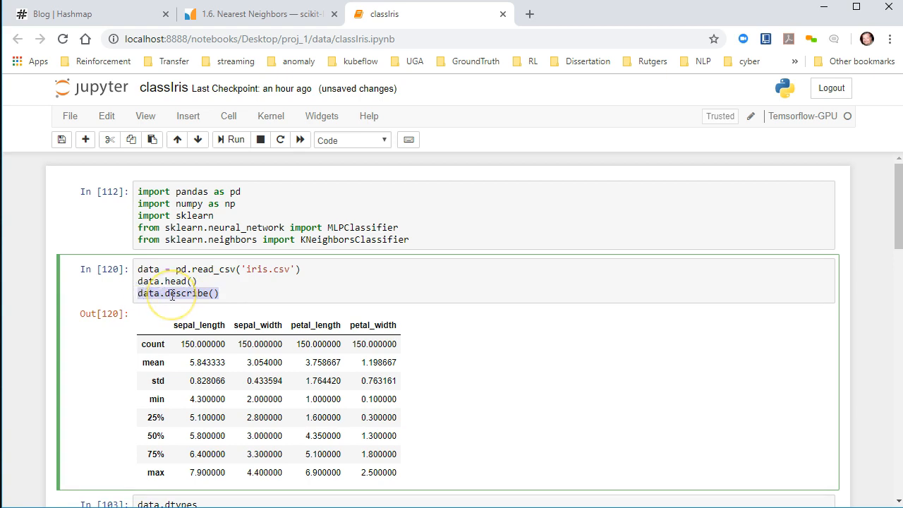
click(230, 139)
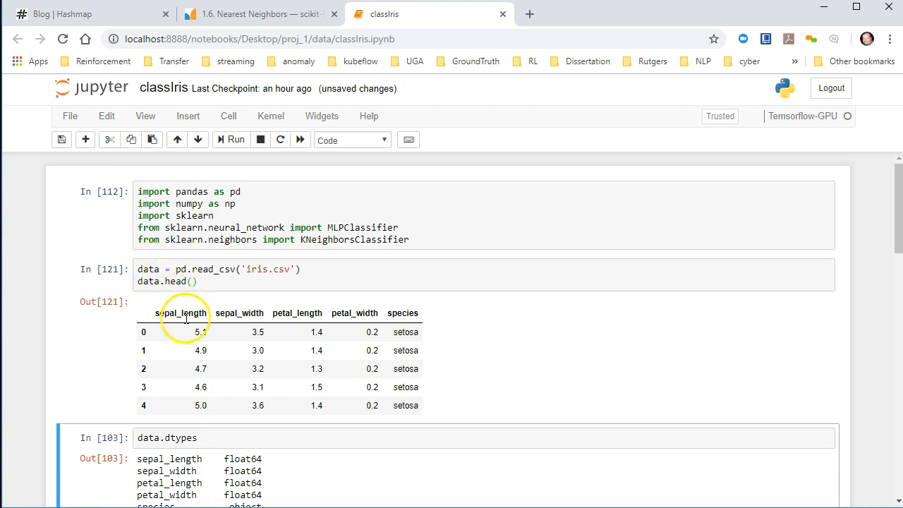
mouse_move(496, 303)
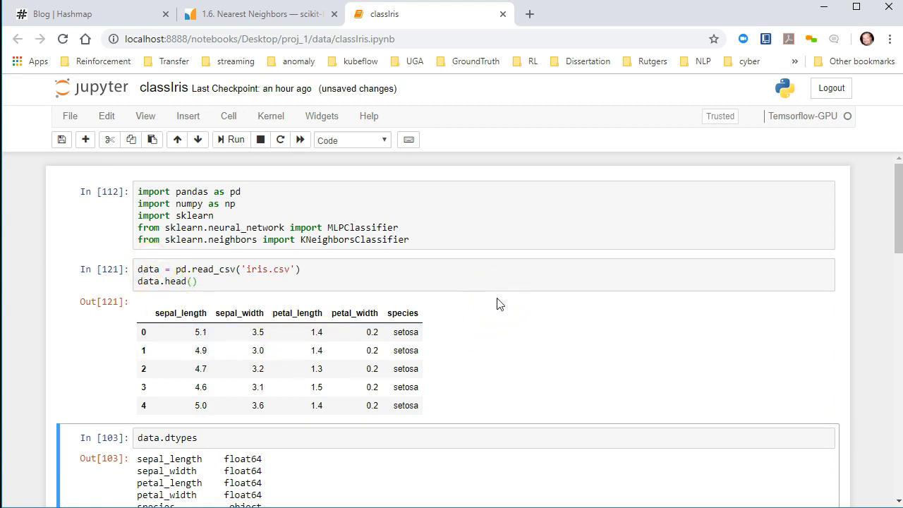
Step: Rerun the data.dtypes cell listing four float64 columns and species as object
scroll(down, 3)
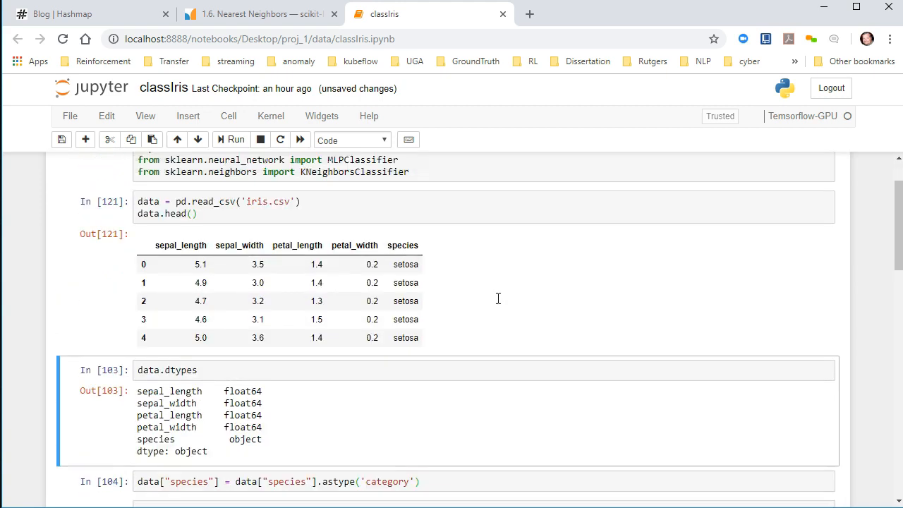
scroll(down, 3)
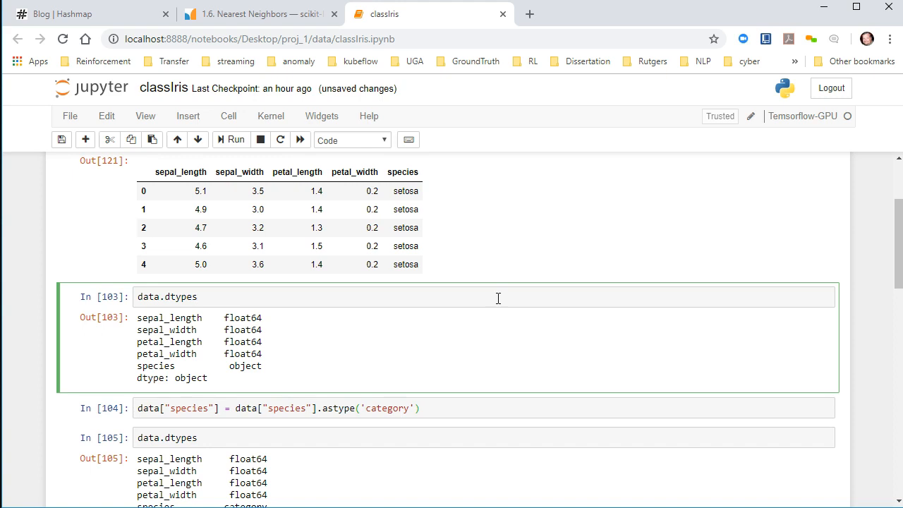
click(231, 139)
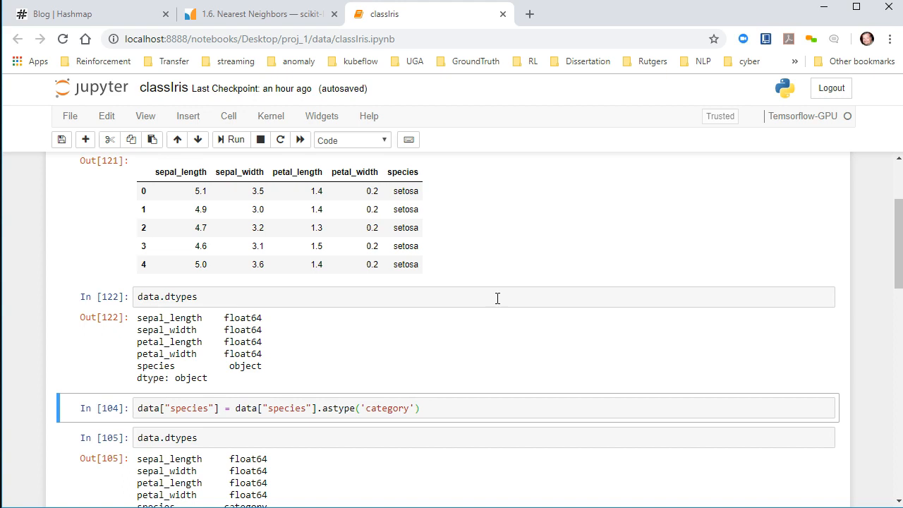
scroll(down, 3)
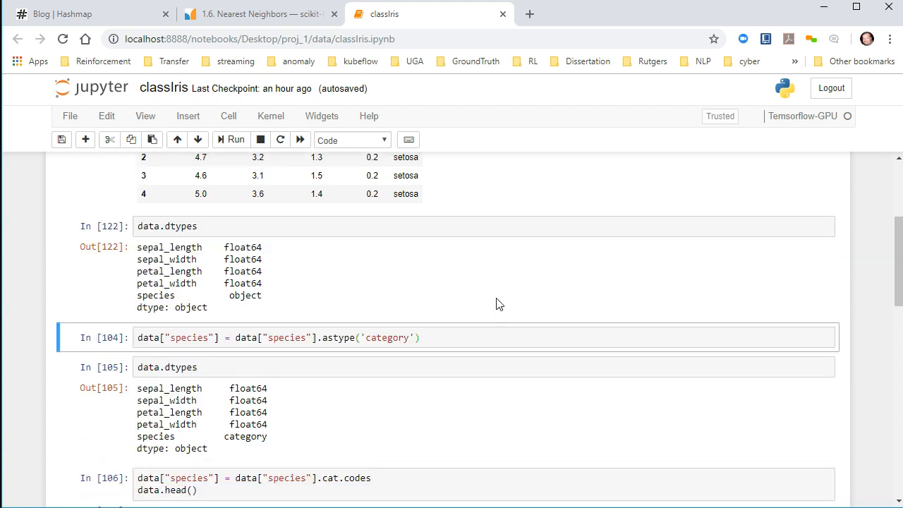
Step: Rerun the species cat.codes conversion and dtypes check, showing species as category encoded 0
click(488, 337)
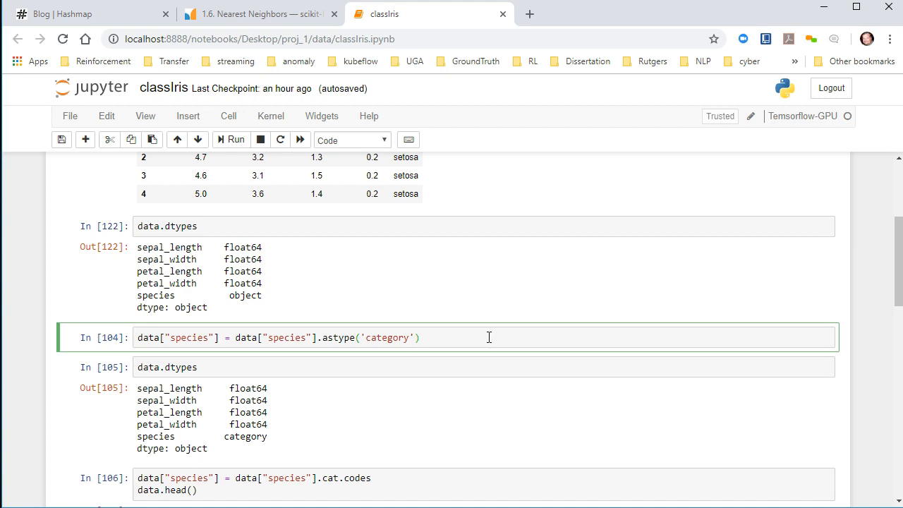
mouse_move(463, 321)
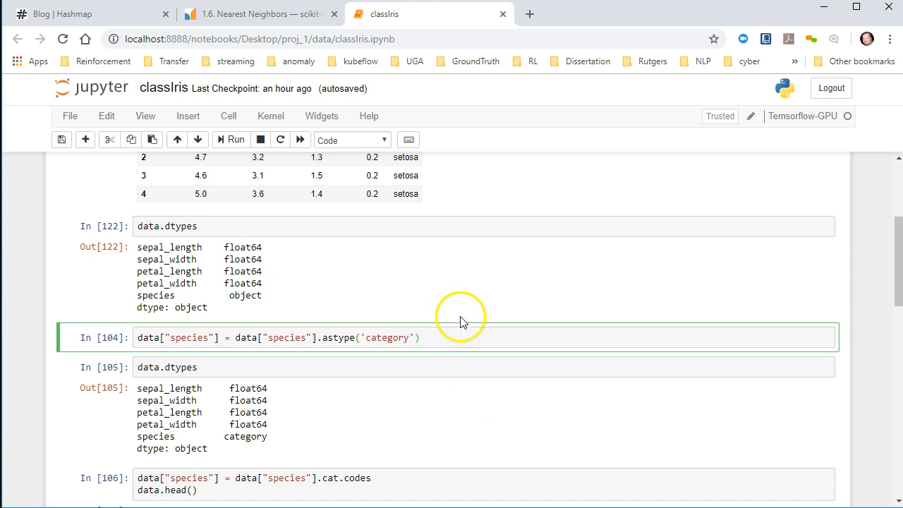
scroll(up, 3)
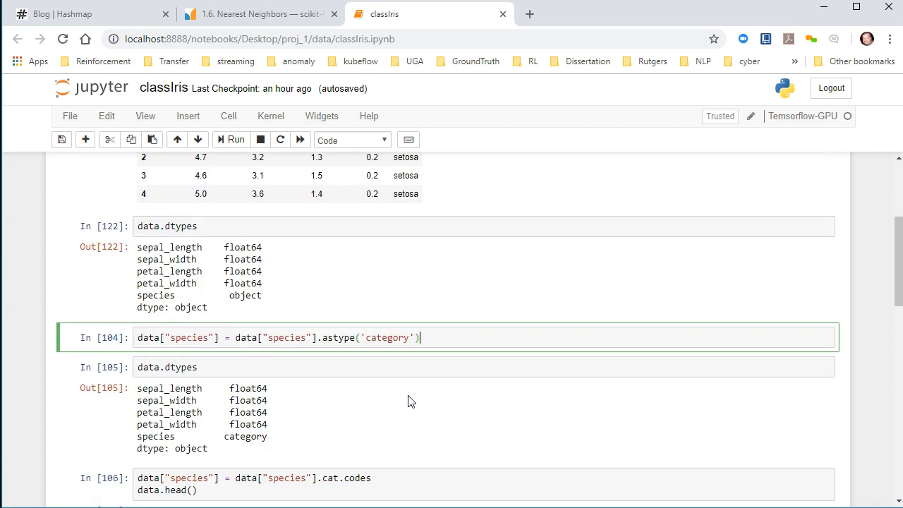
mouse_move(417, 412)
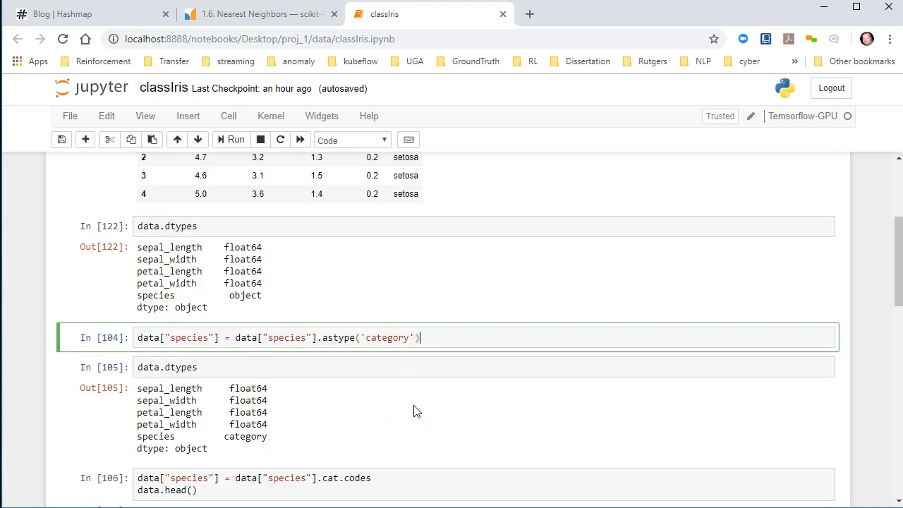
mouse_move(419, 415)
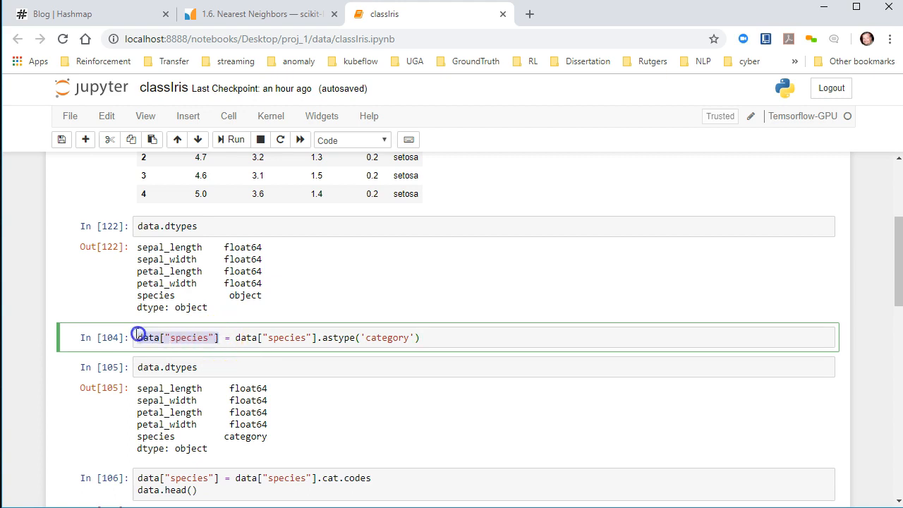
click(463, 337)
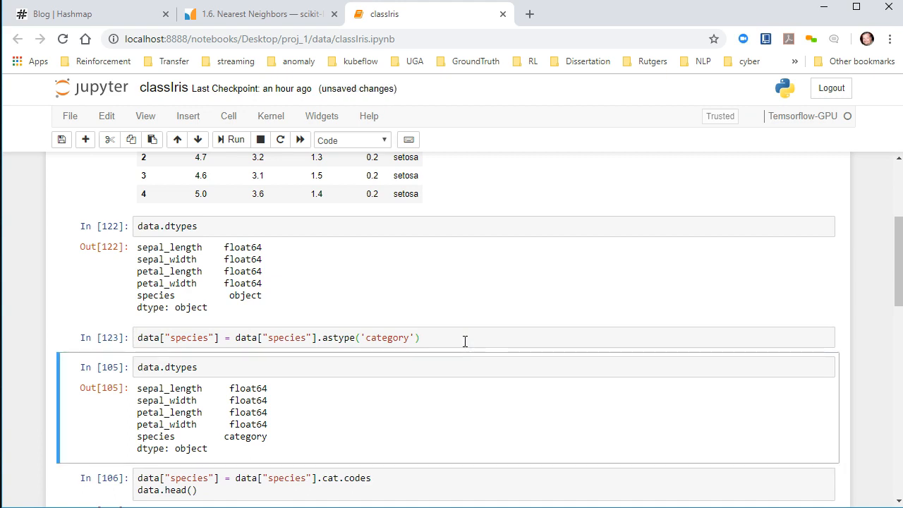
click(238, 140)
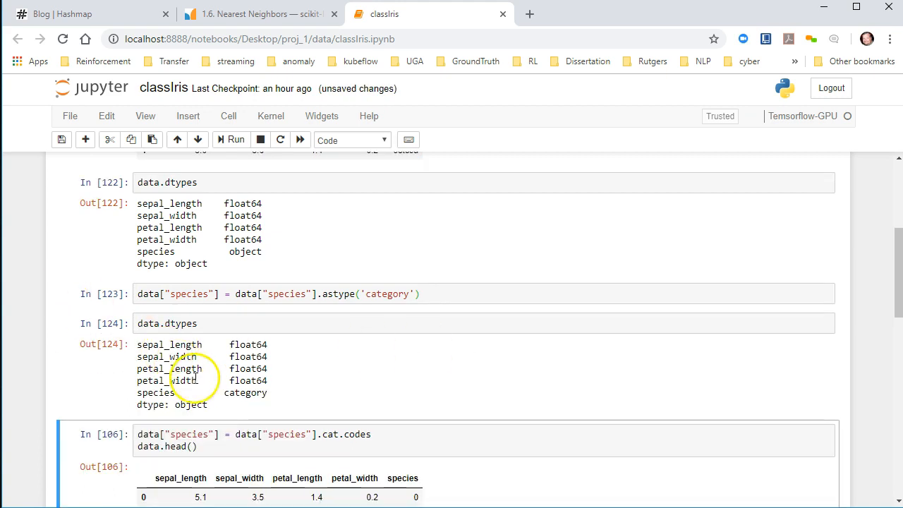
double_click(245, 392)
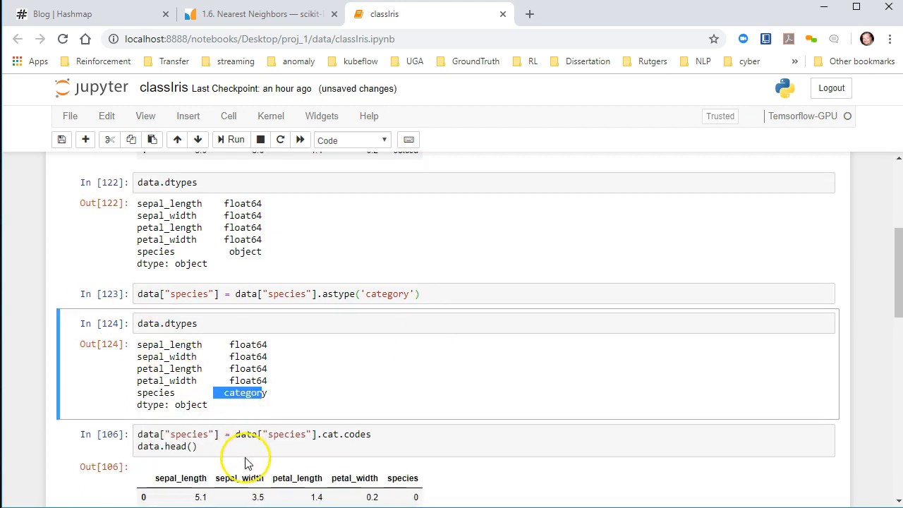
scroll(down, 3)
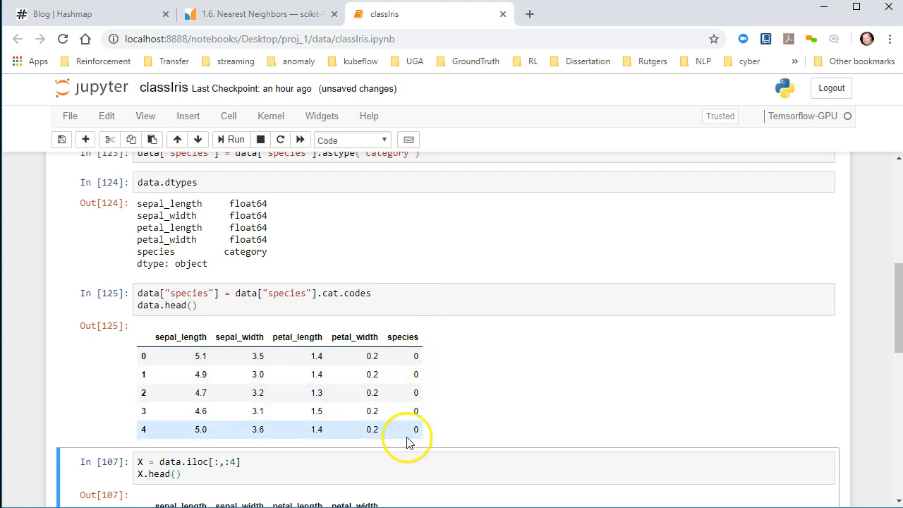
mouse_move(466, 343)
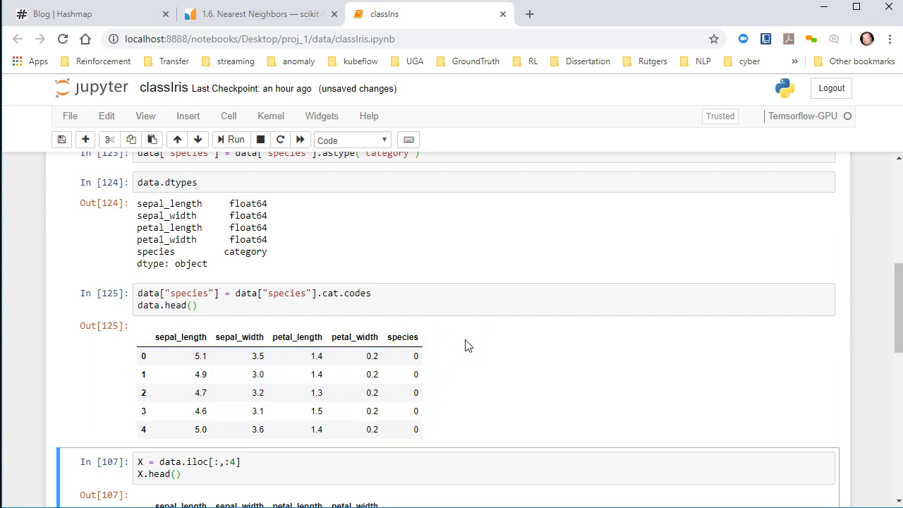
Step: Rerun the X = data.iloc[:,:4] cell showing the four measurement columns, and save the notebook
scroll(down, 3)
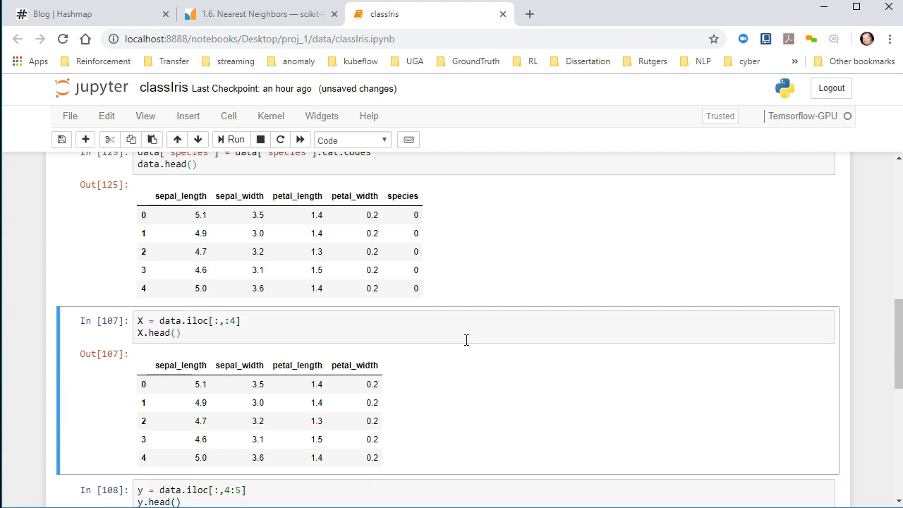
scroll(down, 3)
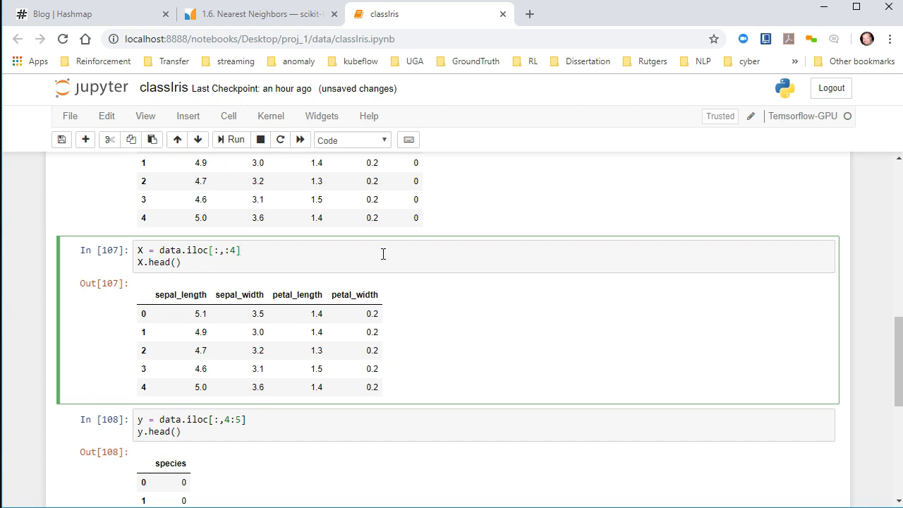
click(240, 249)
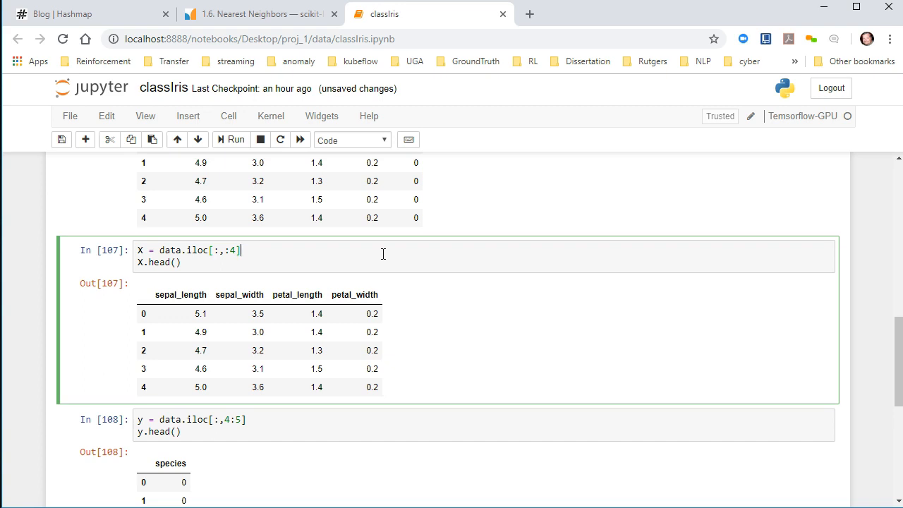
click(217, 251)
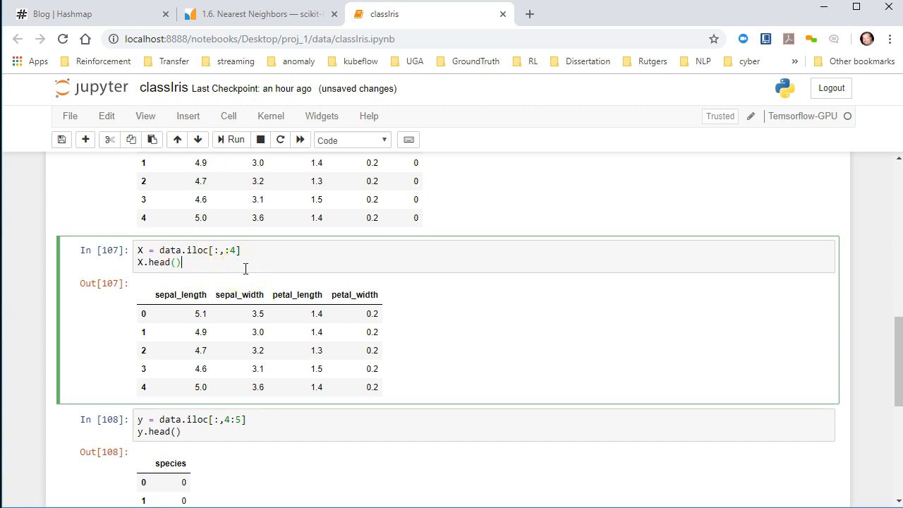
click(230, 140)
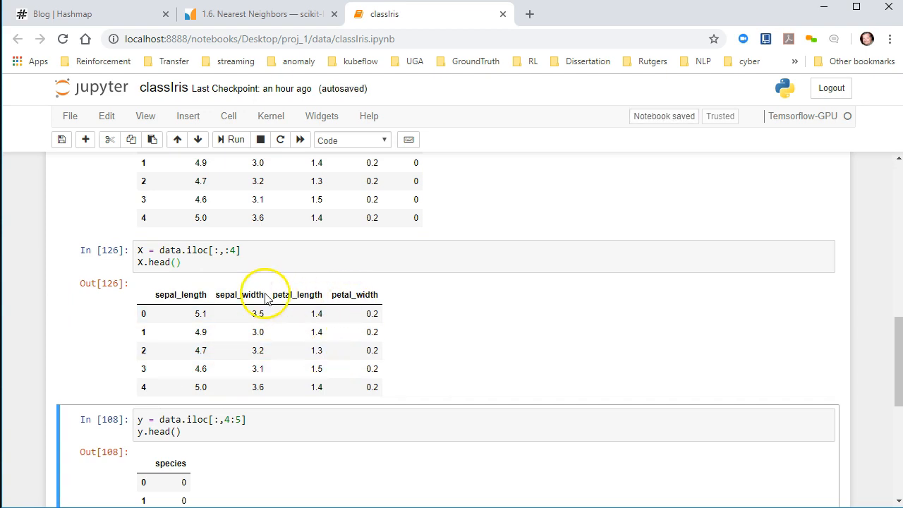
click(237, 261)
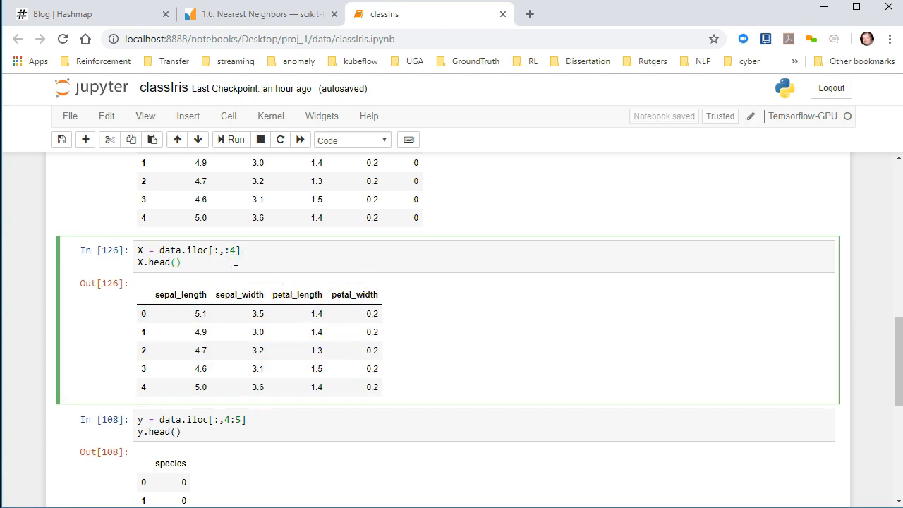
Step: Rerun the y = data.iloc[:,4:5] cell, showing the first five species values
scroll(down, 3)
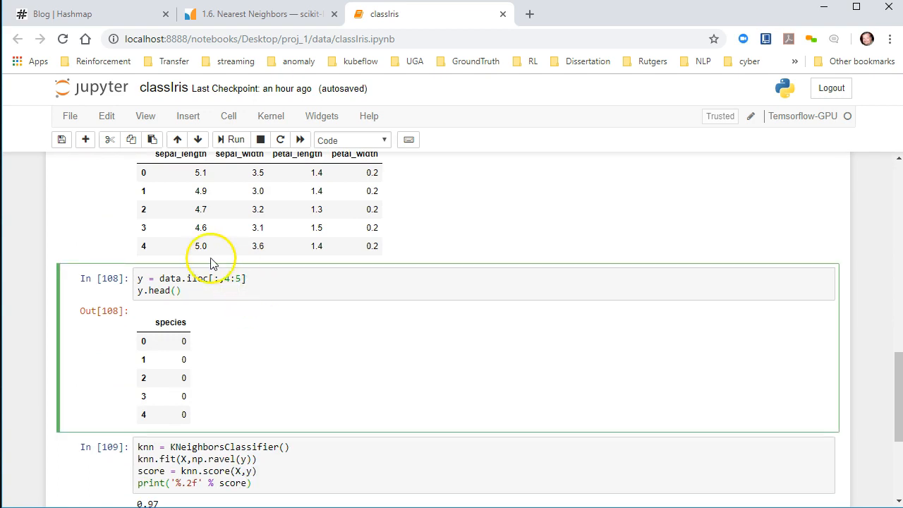
mouse_move(230, 290)
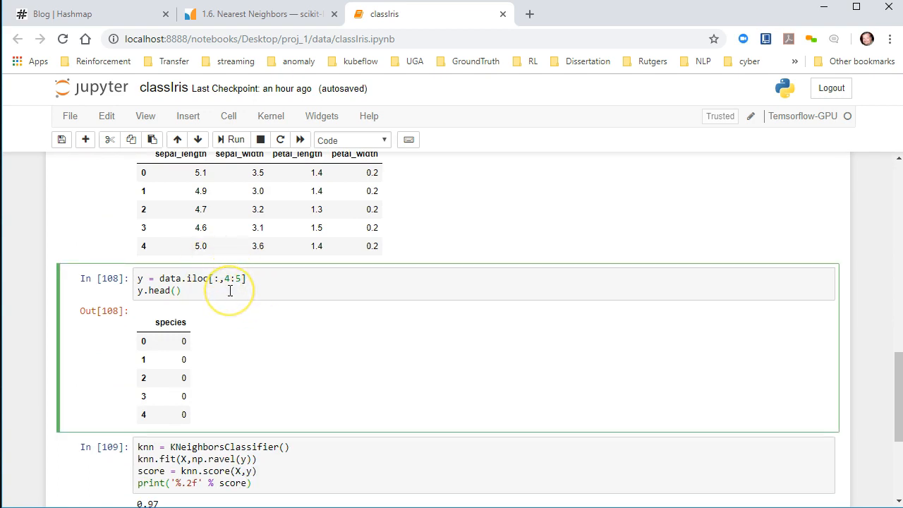
click(231, 139)
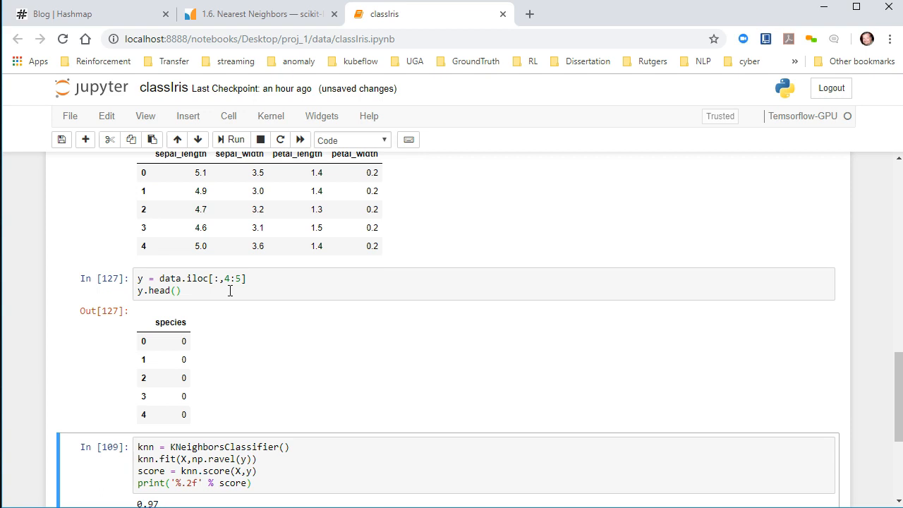
scroll(down, 3)
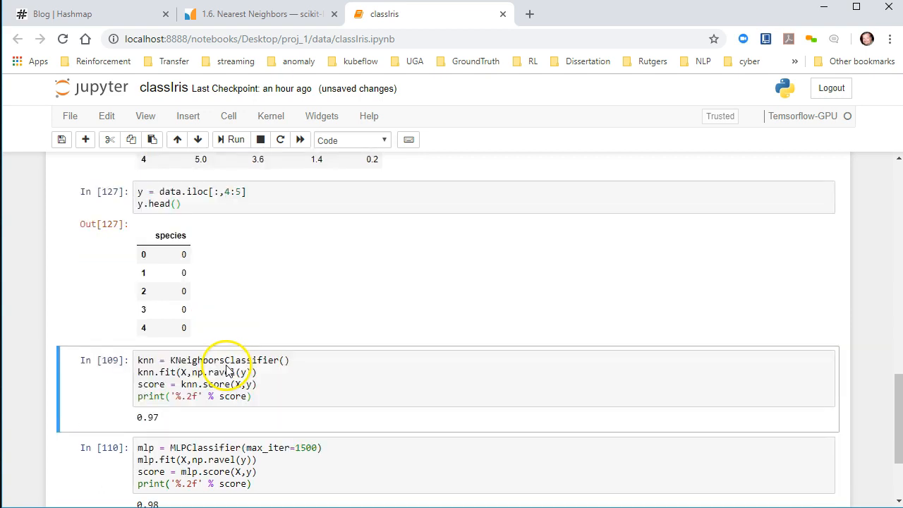
scroll(down, 3)
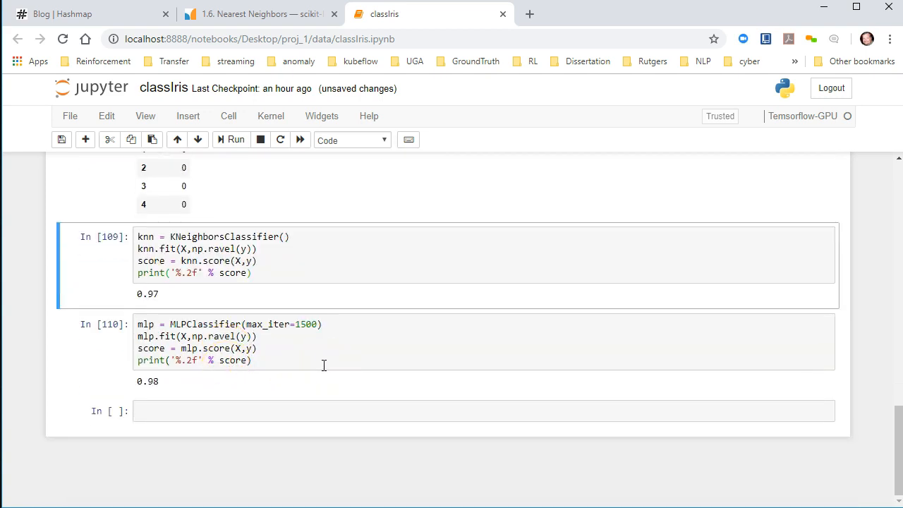
mouse_move(355, 381)
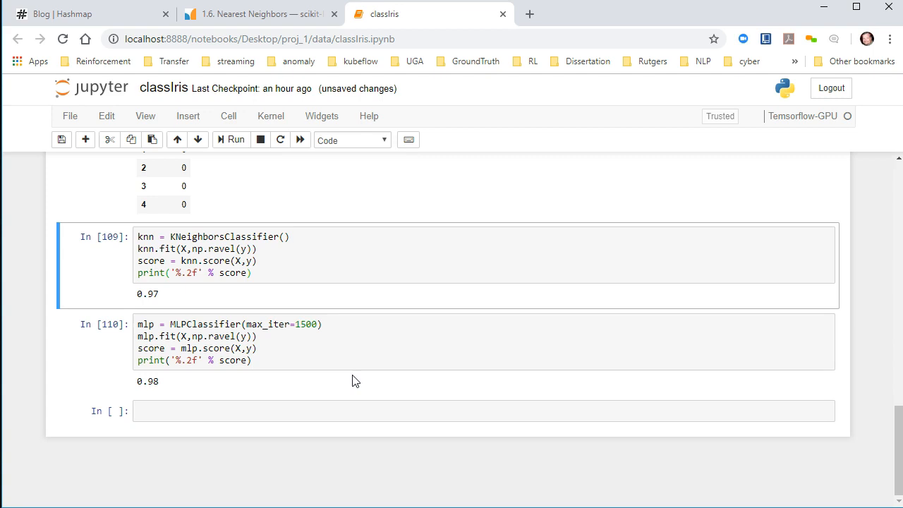
mouse_move(296, 474)
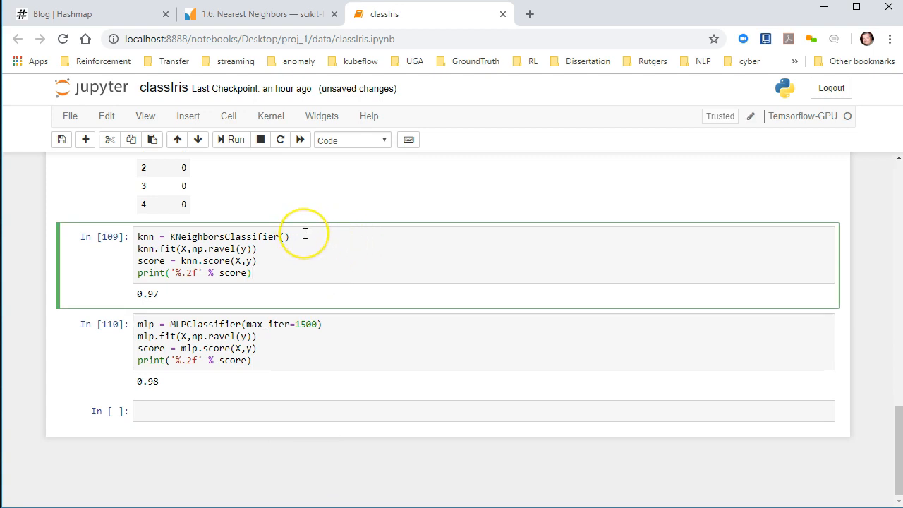
mouse_move(299, 249)
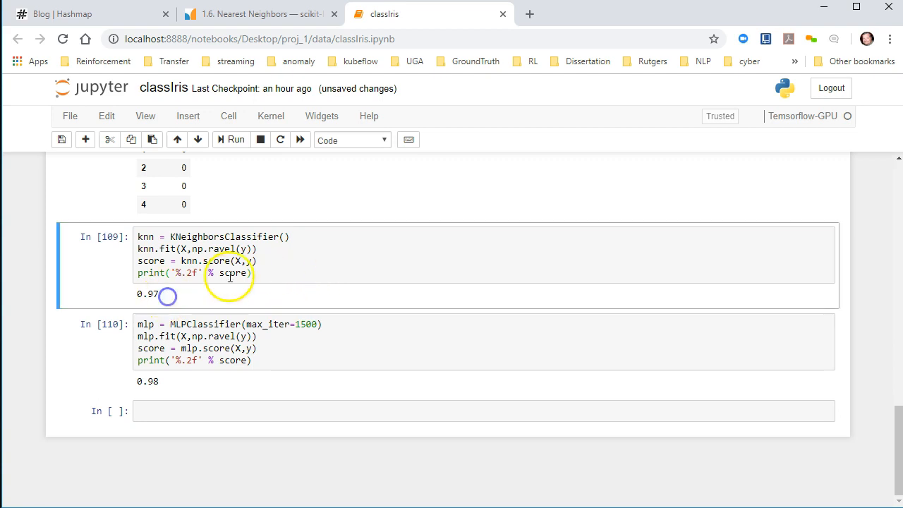
click(296, 237)
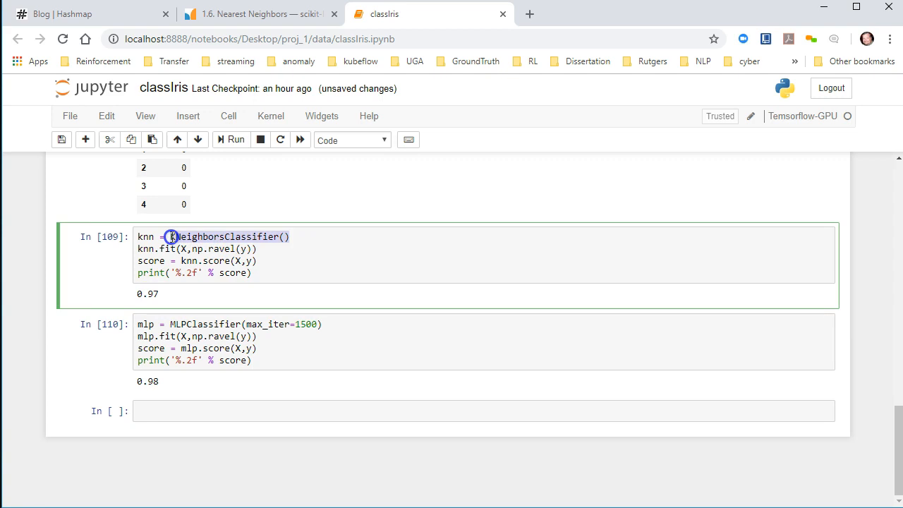
scroll(up, 3)
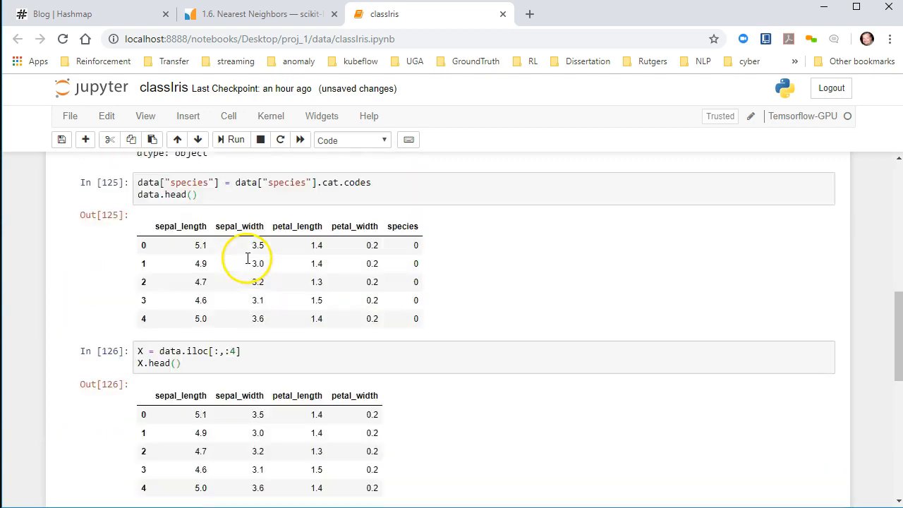
scroll(up, 3)
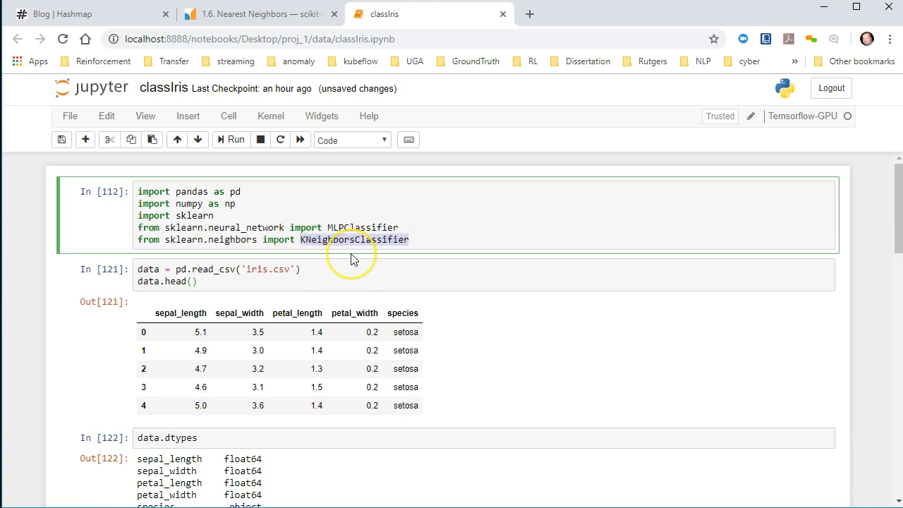
scroll(down, 3)
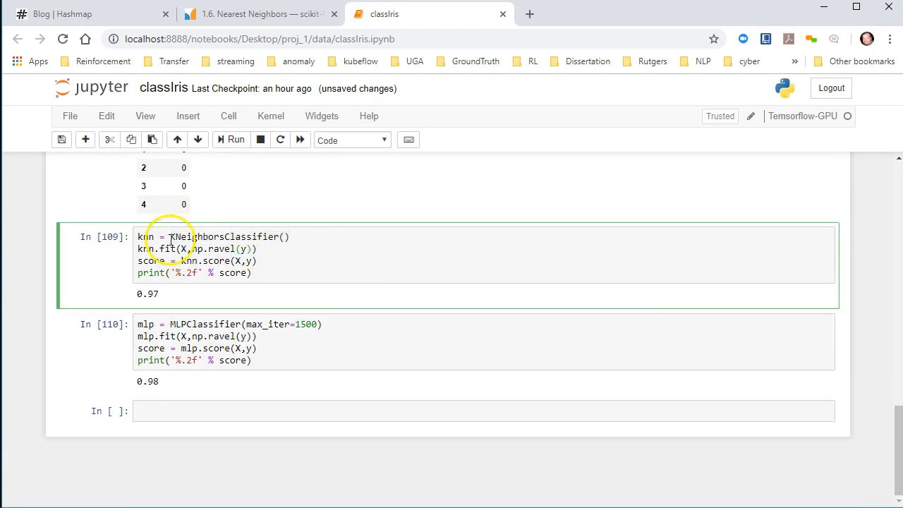
double_click(146, 237)
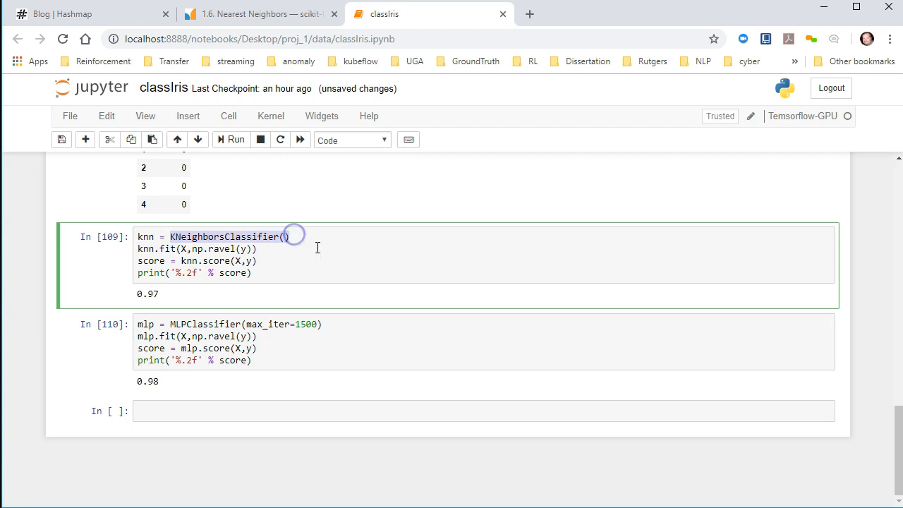
mouse_move(285, 268)
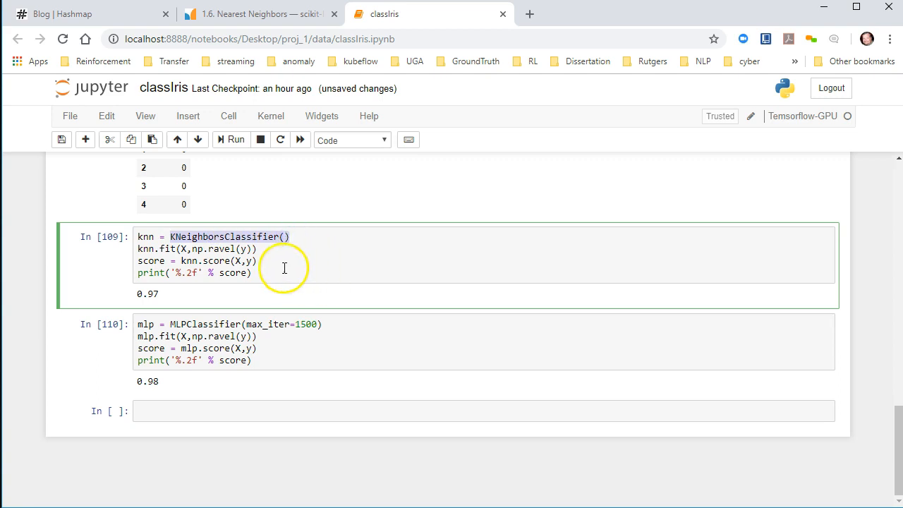
mouse_move(147, 236)
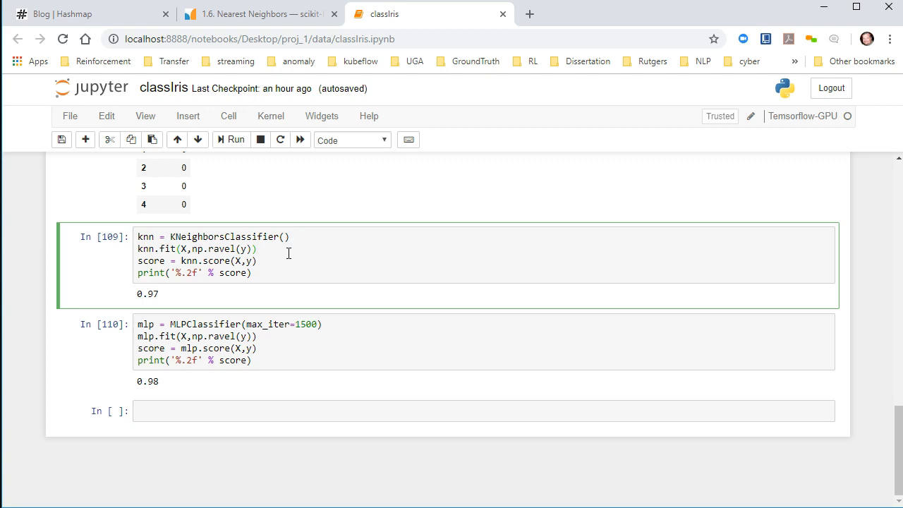
mouse_move(313, 323)
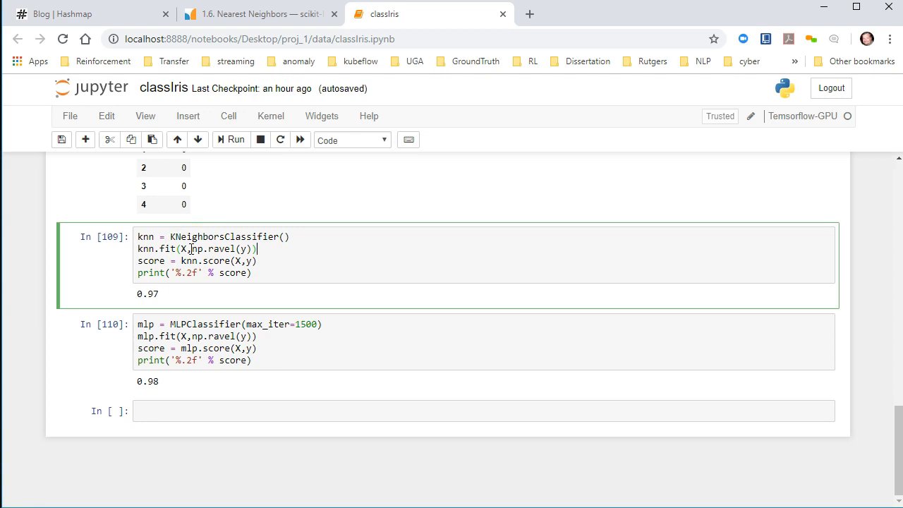
double_click(212, 248)
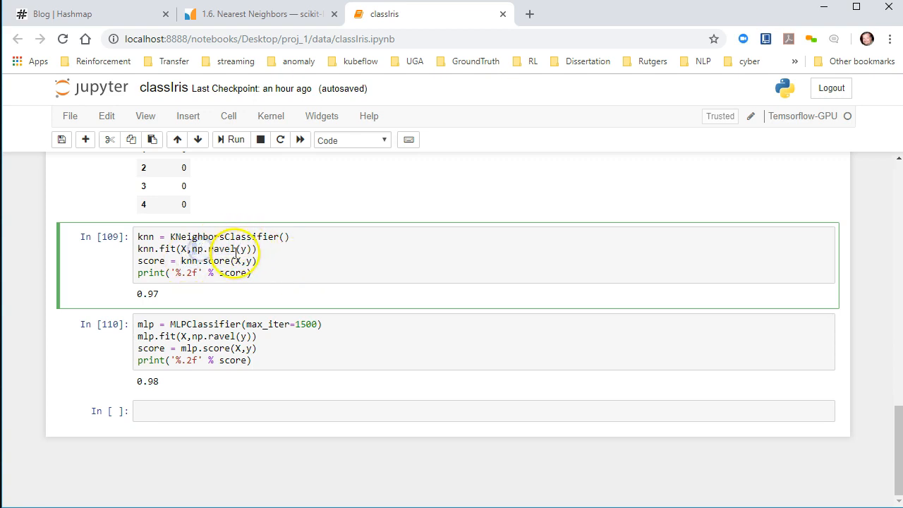
scroll(up, 3)
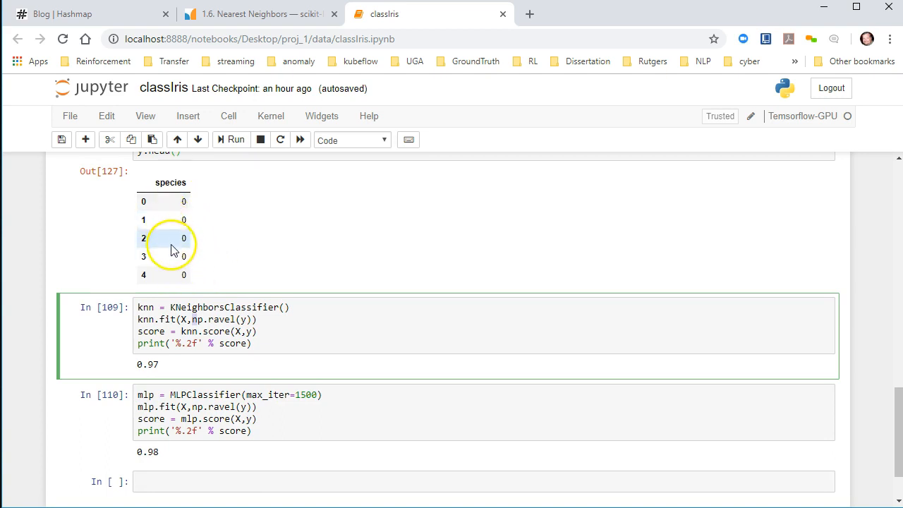
mouse_move(175, 206)
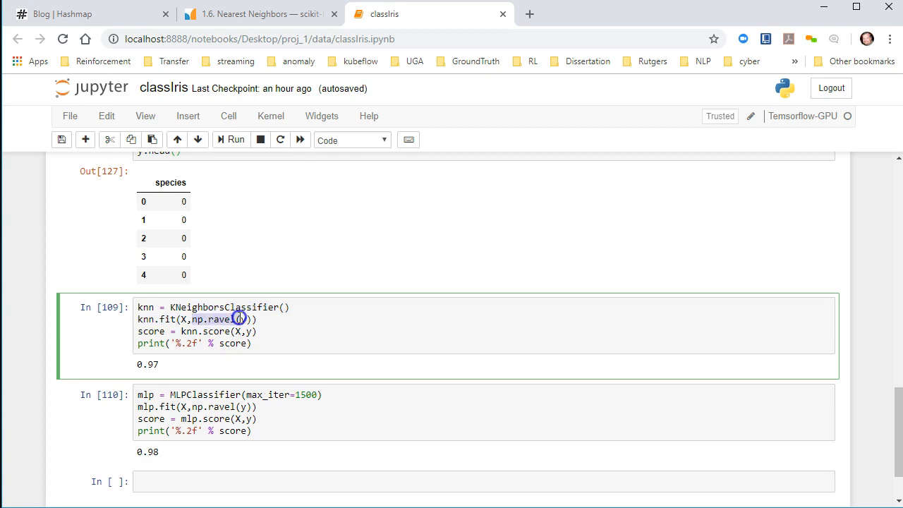
mouse_move(257, 350)
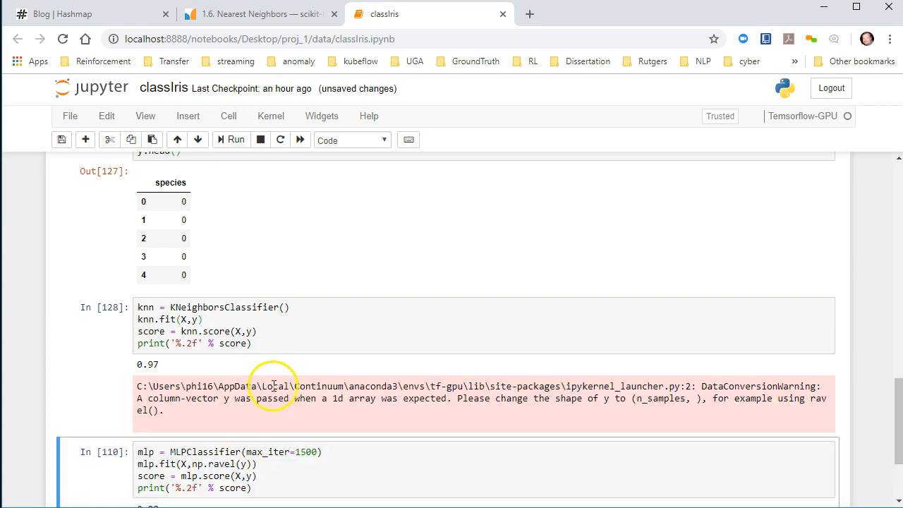
mouse_move(421, 412)
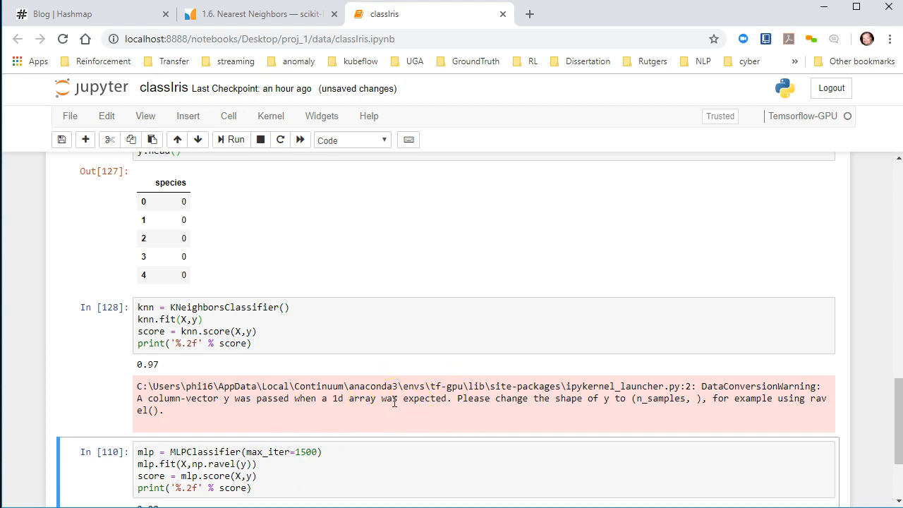
Step: Wrap the KNN fit labels as np.ravel(y), checking the DataConversionWarning's reshape advice
click(288, 326)
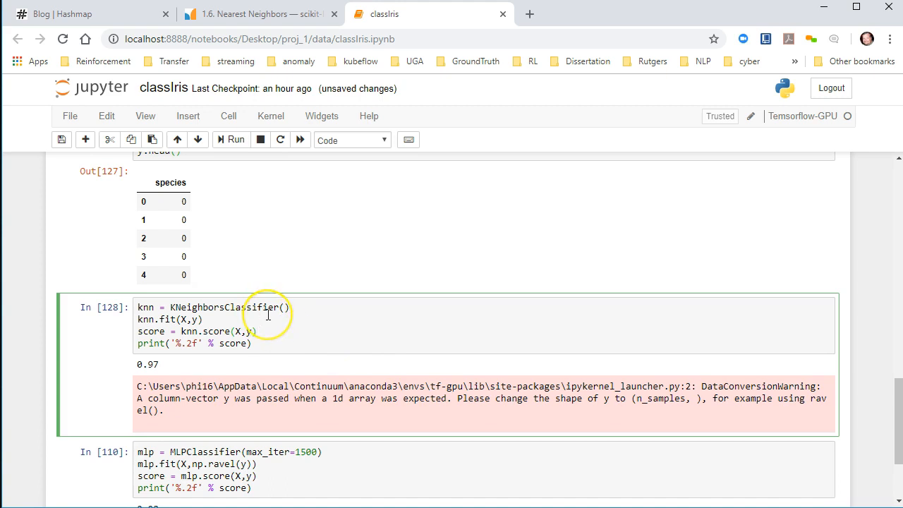
text(np.ravel()
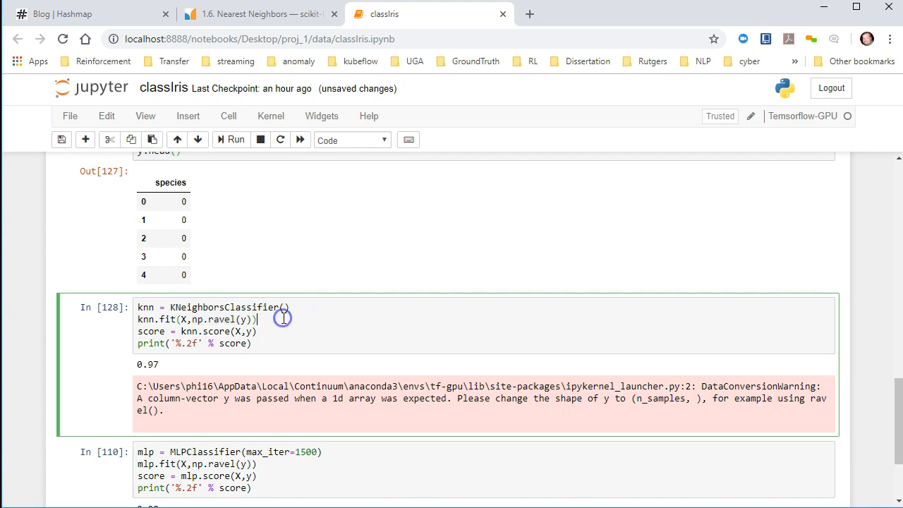
mouse_move(449, 390)
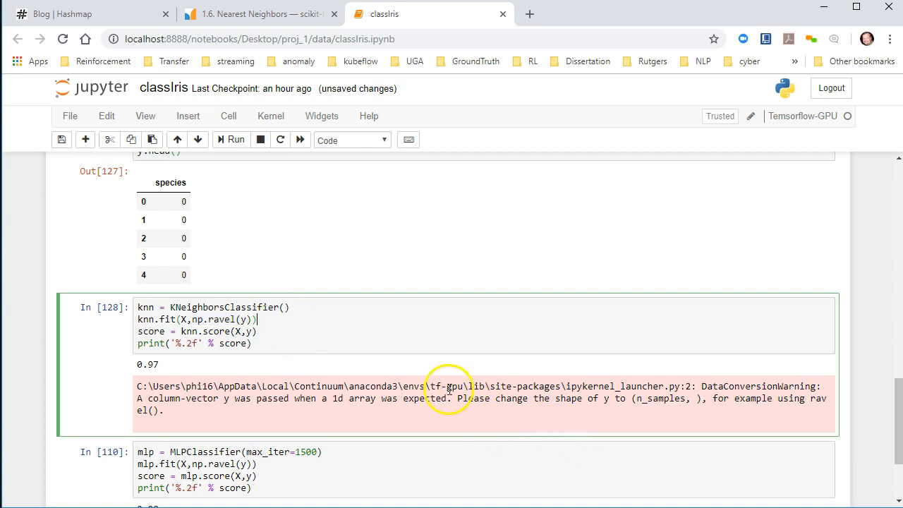
drag(453, 397, 705, 398)
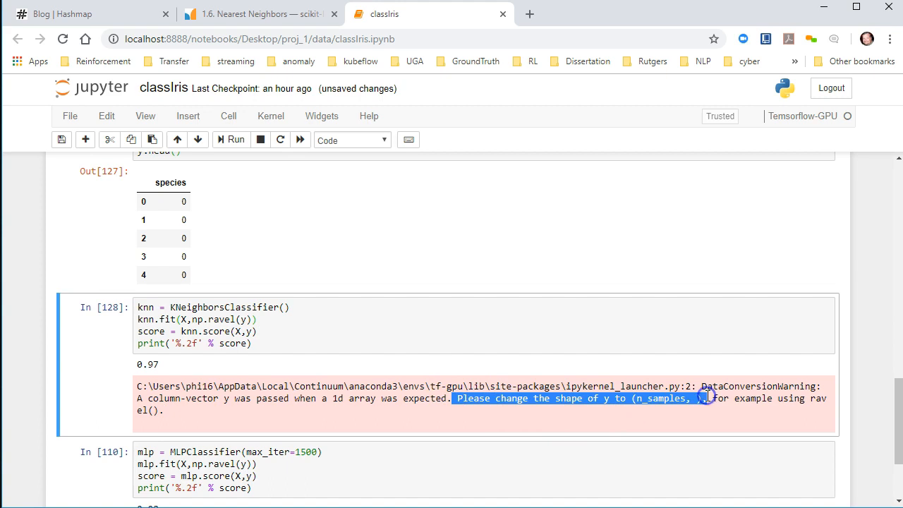
click(286, 350)
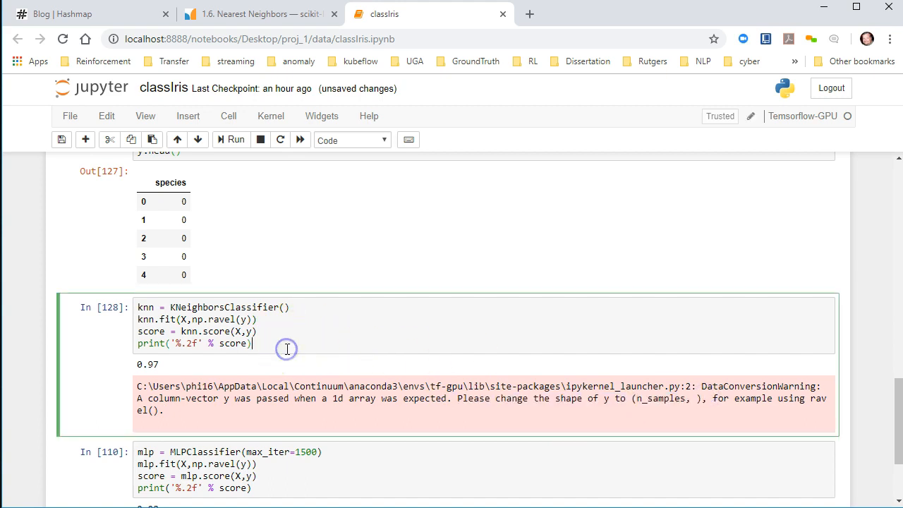
mouse_move(267, 324)
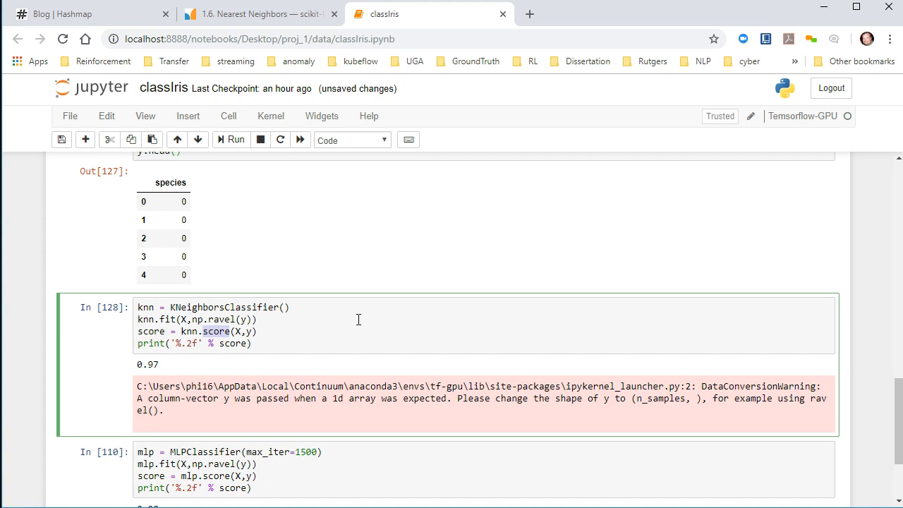
mouse_move(361, 276)
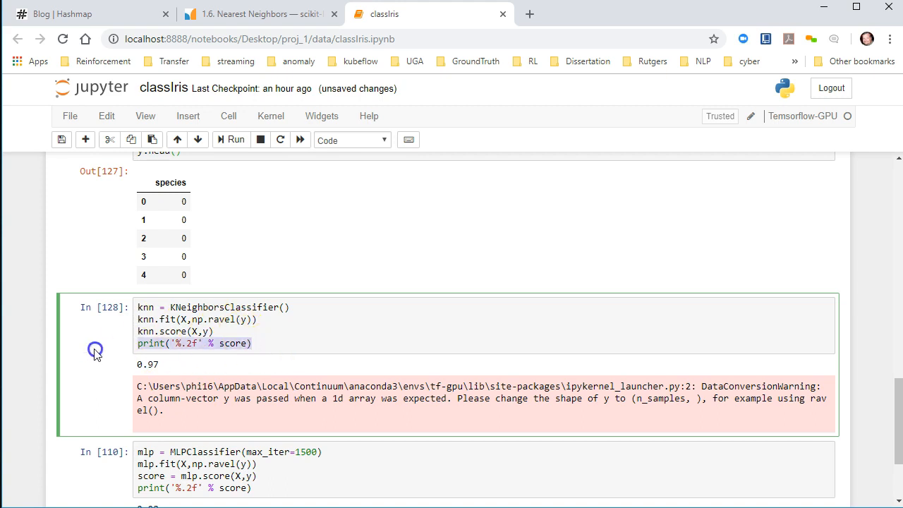
Step: Rerun the KNN cell so it prints 0.97 cleanly with no DataConversionWarning
click(237, 139)
text(score = )
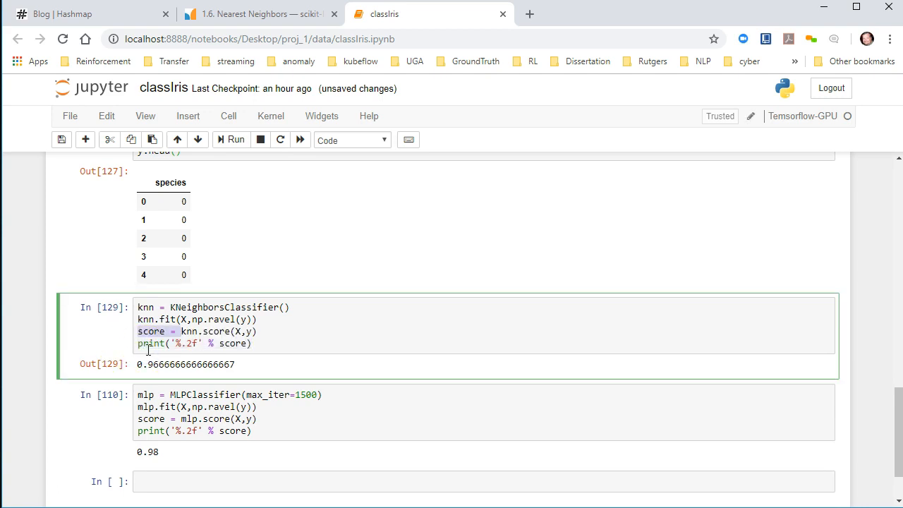
click(237, 140)
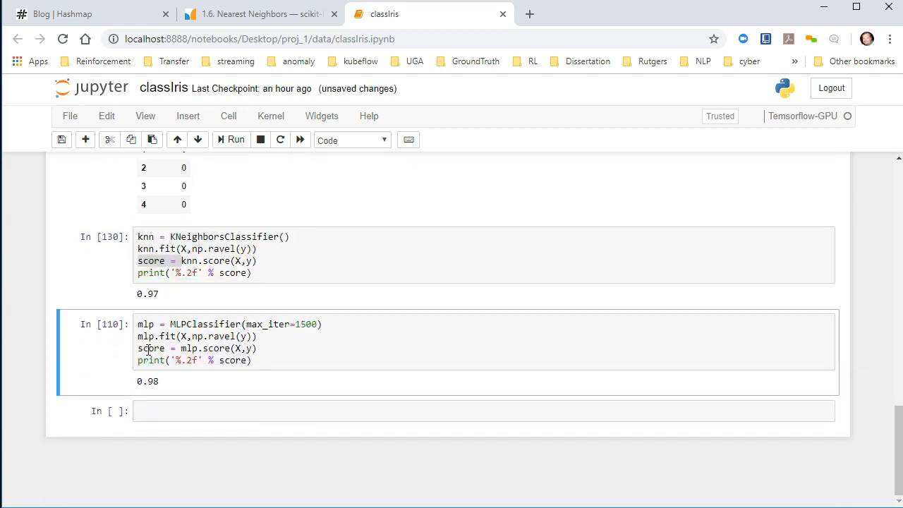
mouse_move(176, 296)
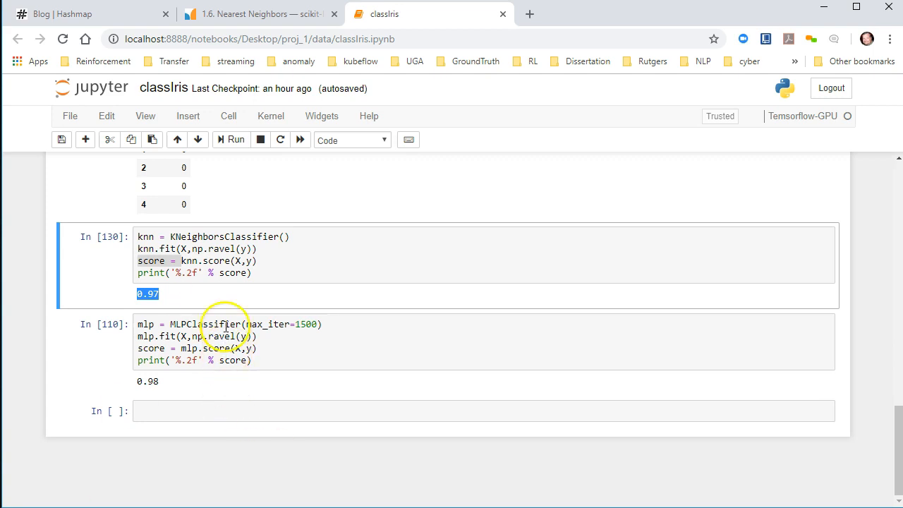
Step: Restore max_iter=1500 in the MLPClassifier cell and rerun it, scoring 0.98 without a ConvergenceWarning
click(141, 242)
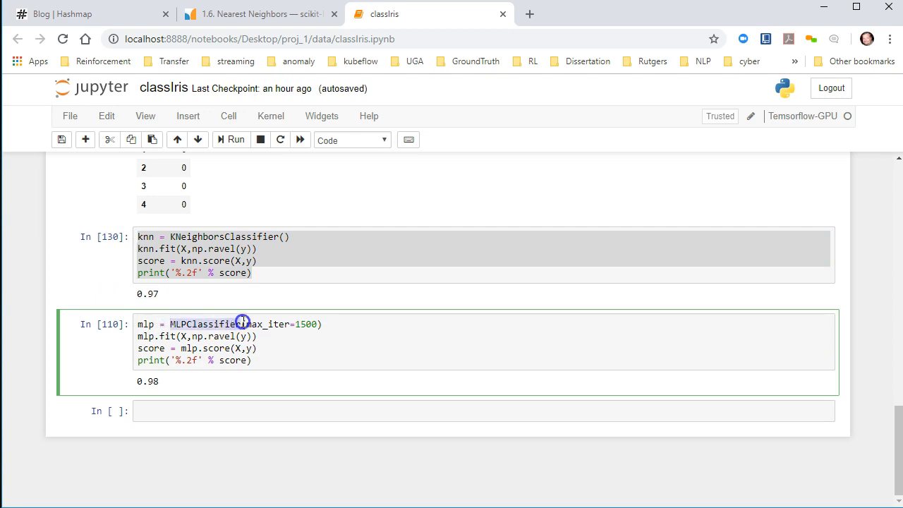
mouse_move(276, 352)
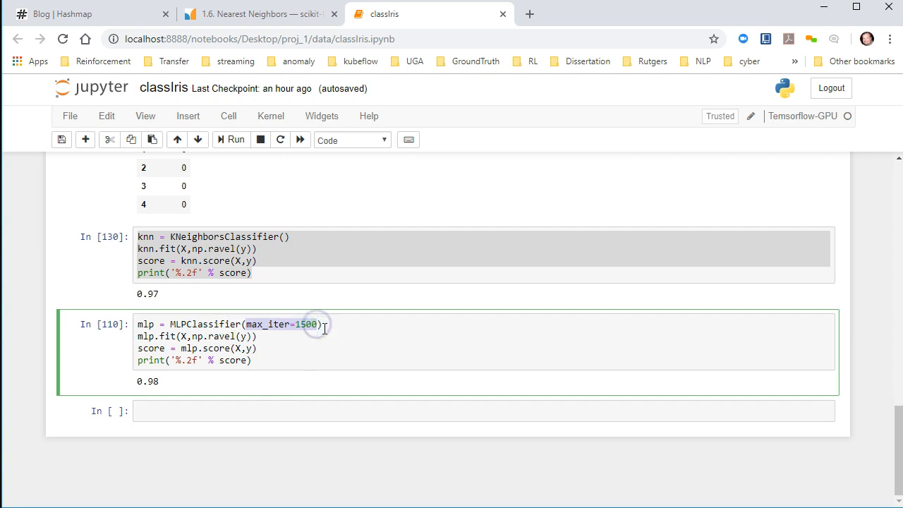
mouse_move(299, 197)
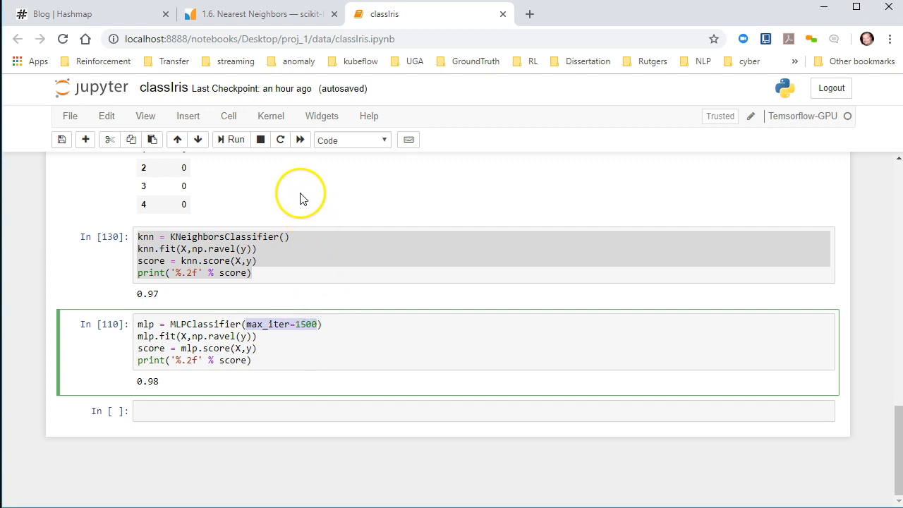
mouse_move(265, 323)
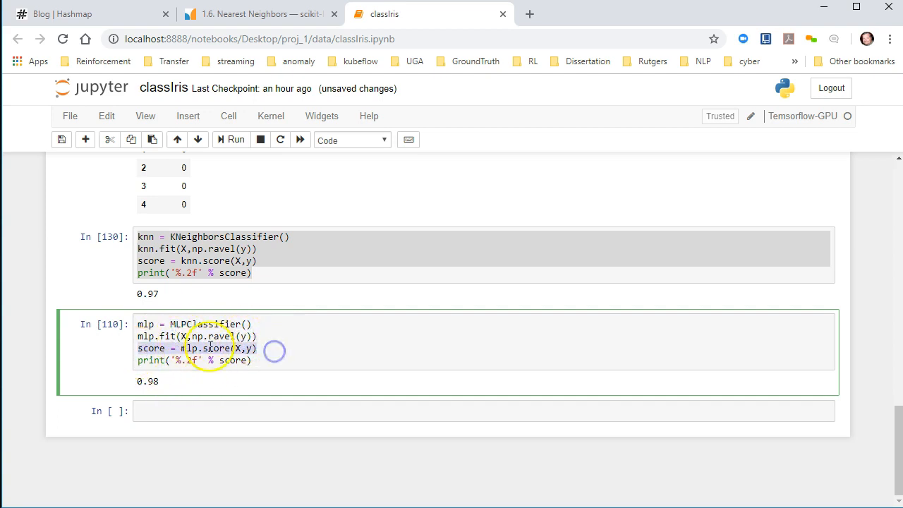
mouse_move(268, 367)
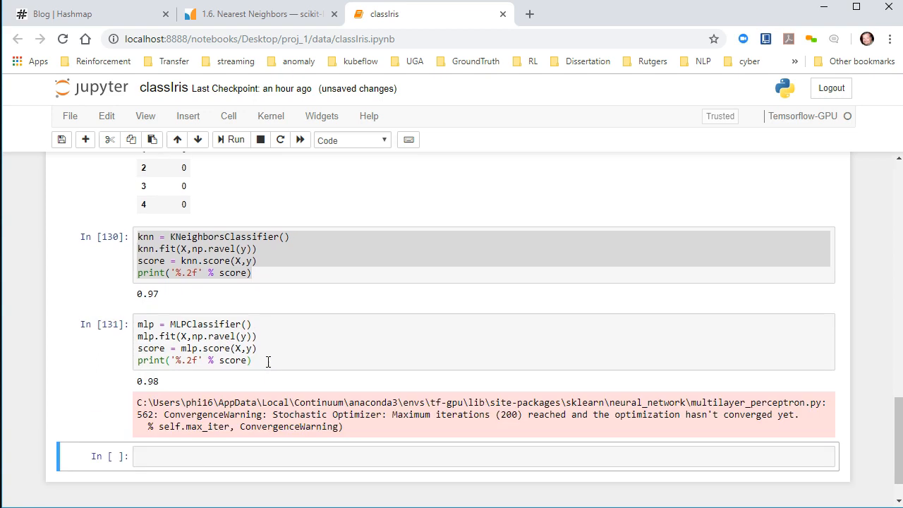
mouse_move(384, 430)
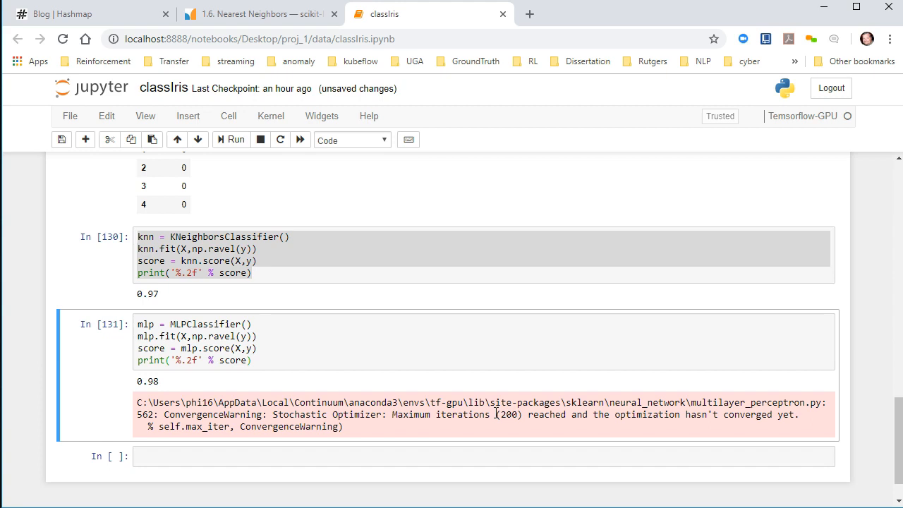
mouse_move(229, 316)
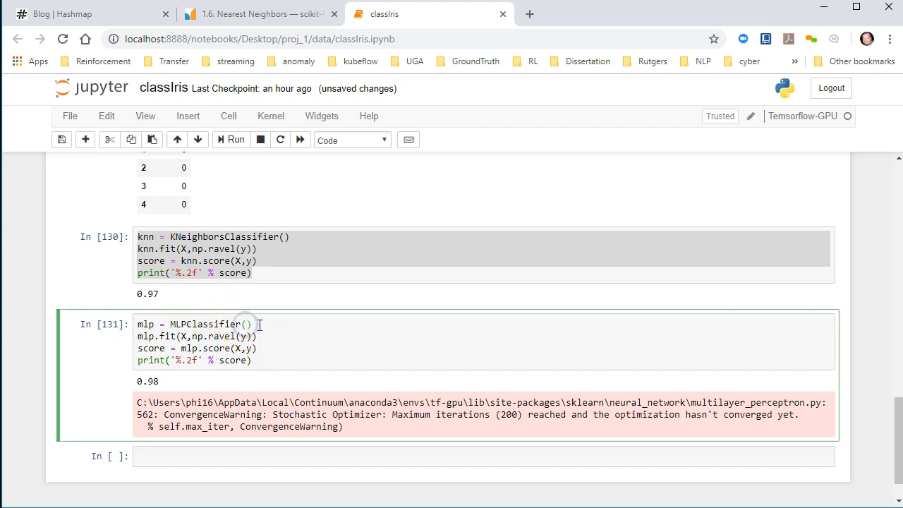
text(max_iter=1500)
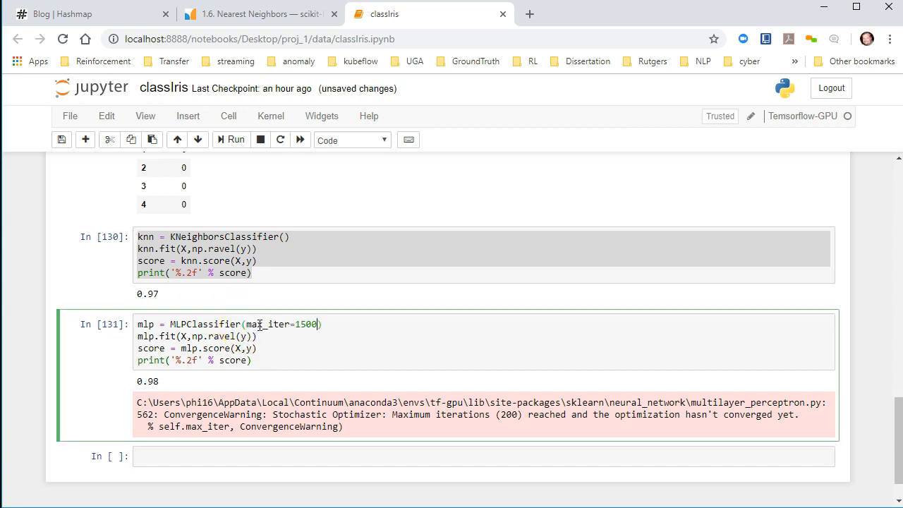
click(235, 140)
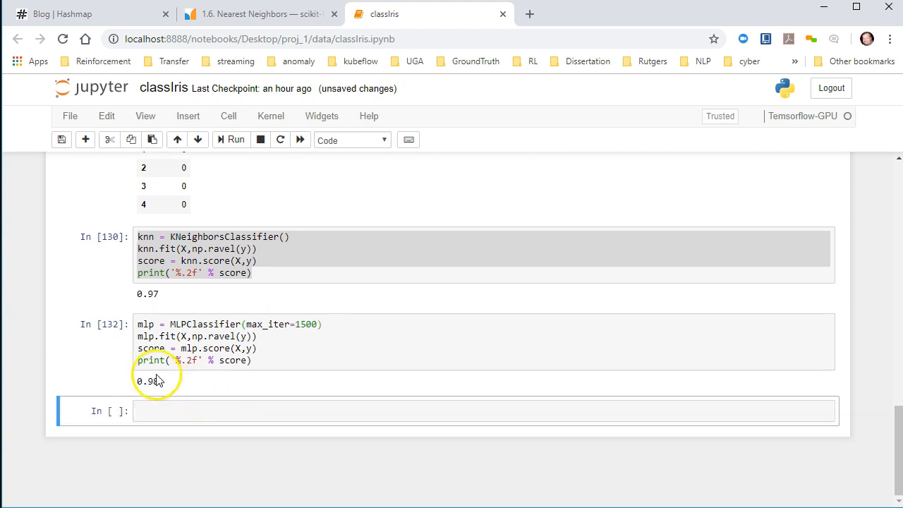
double_click(147, 381)
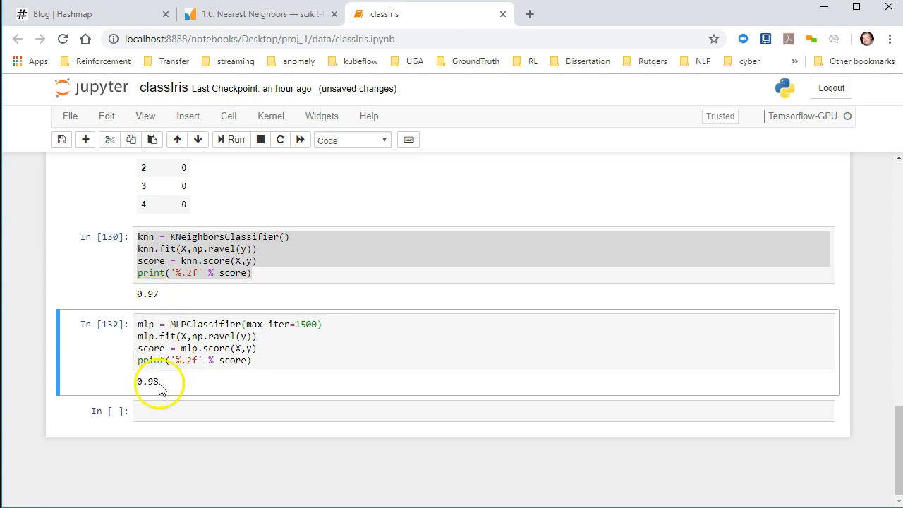
mouse_move(168, 386)
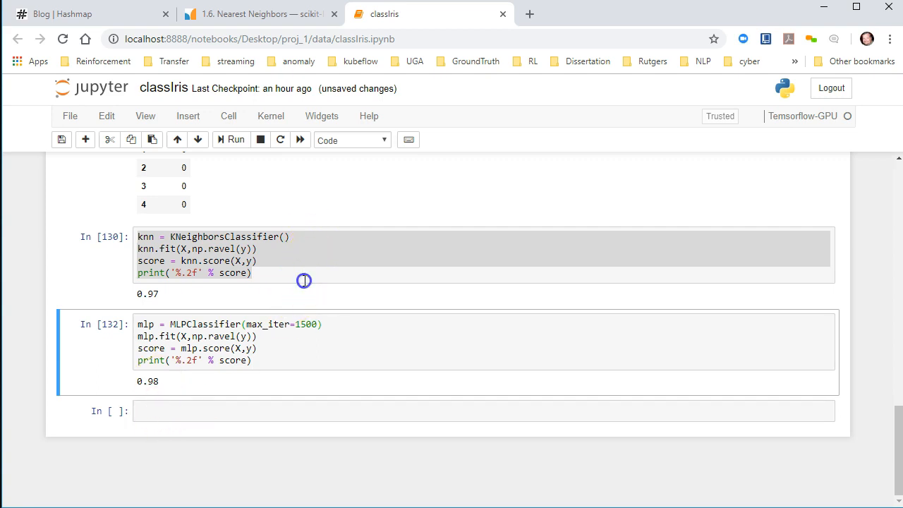
click(303, 280)
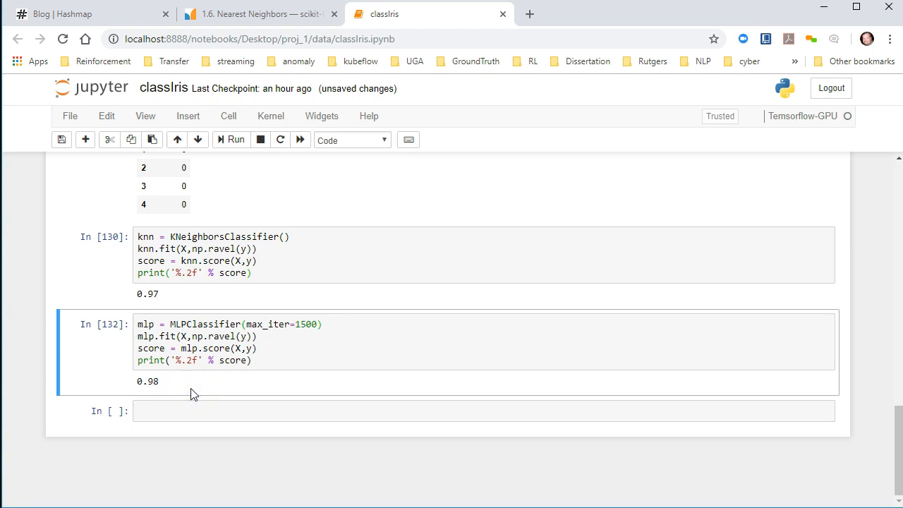
scroll(up, 3)
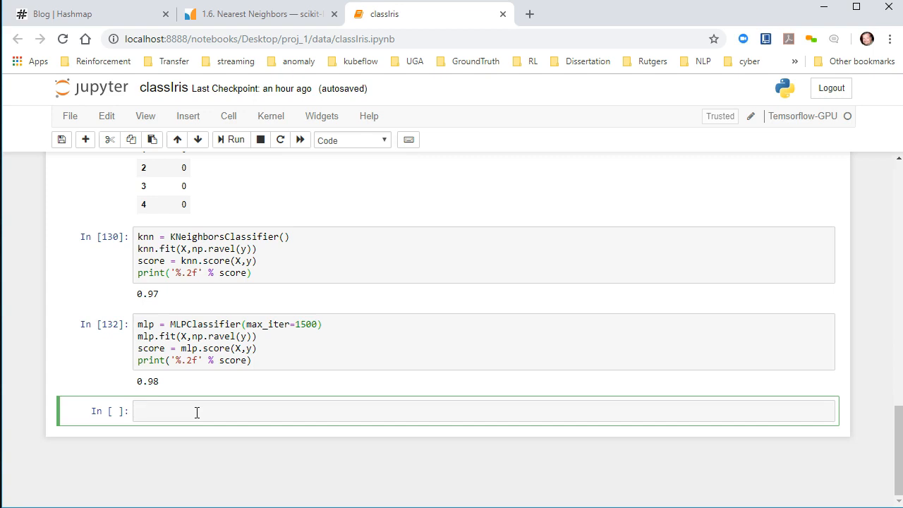
mouse_move(195, 412)
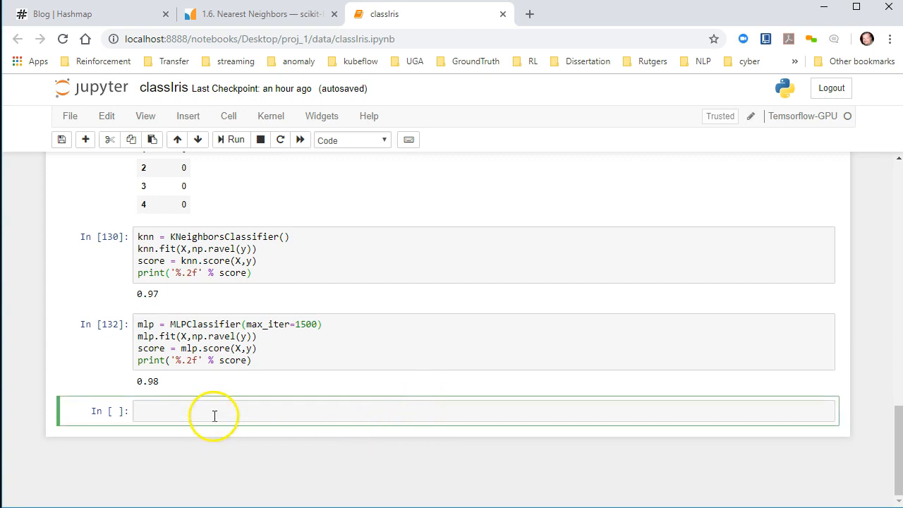
Step: Scroll up to the astype('category') and cat.codes cells near the notebook's top
scroll(up, 3)
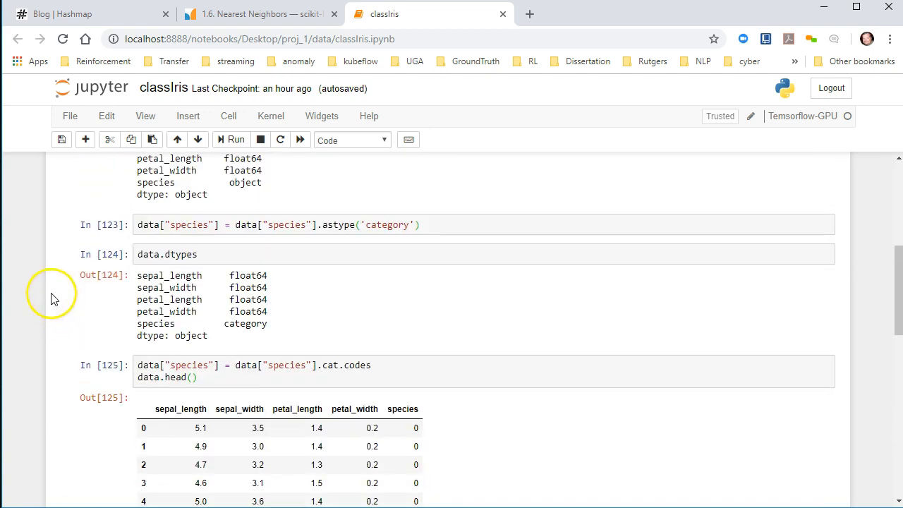
scroll(up, 3)
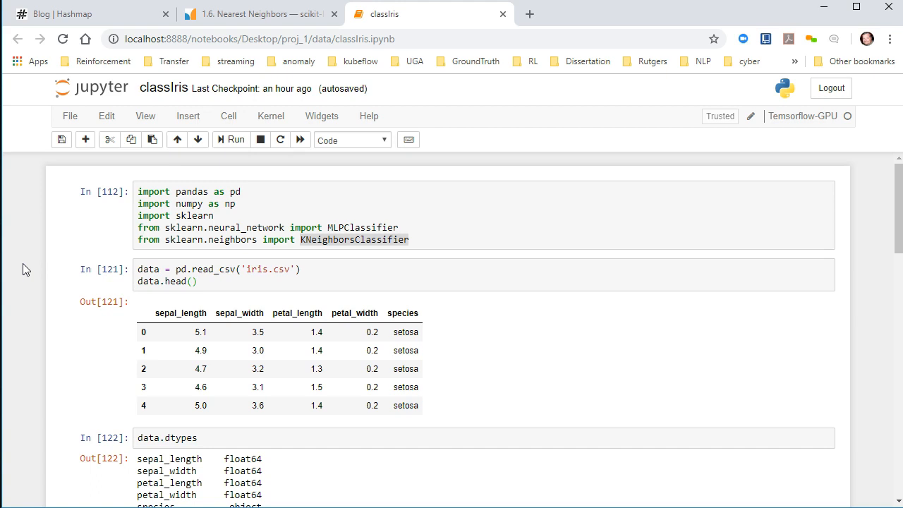
mouse_move(27, 280)
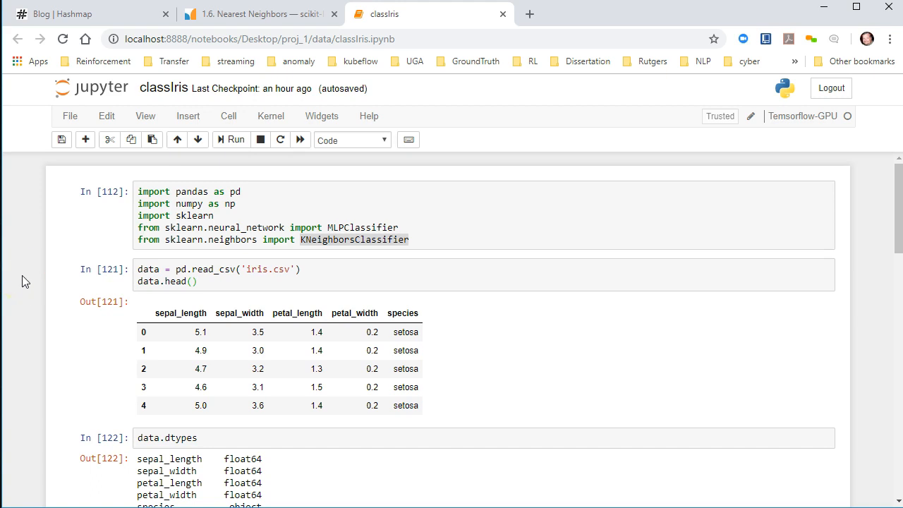